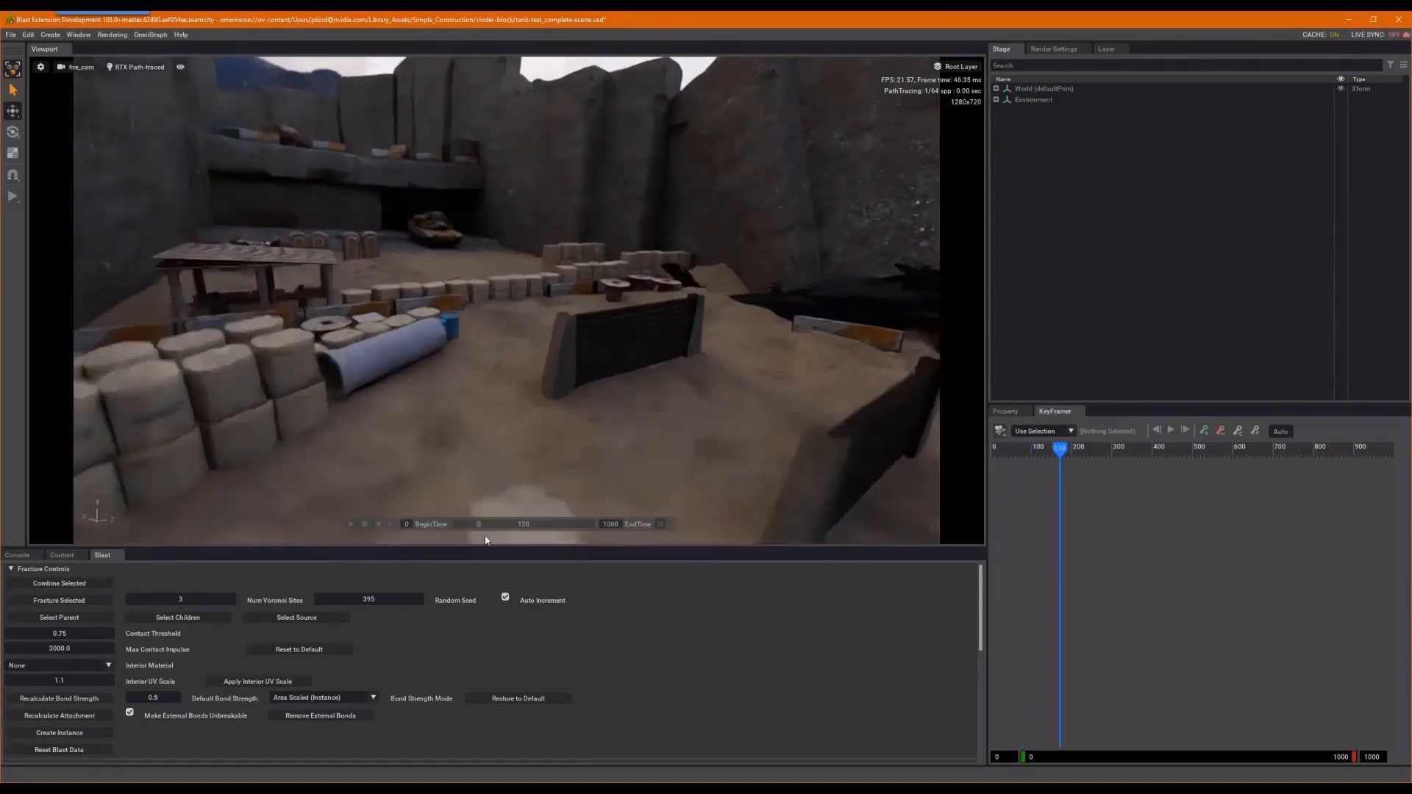
- Scrub the fire_cam timeline forward to about frame 500 and start playback of the flythrough
left_click_drag(1061, 448, 1100, 447)
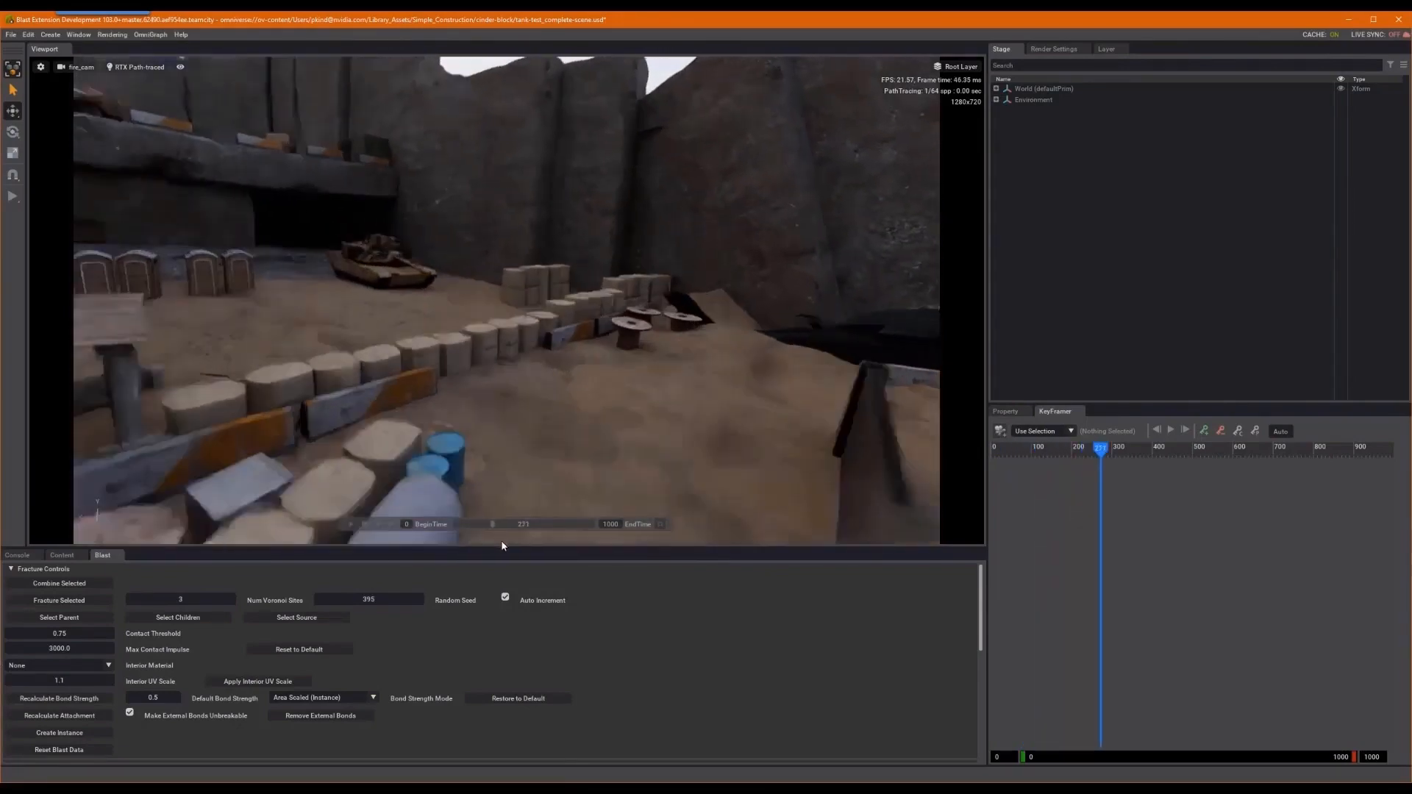
left_click_drag(1100, 447, 1158, 448)
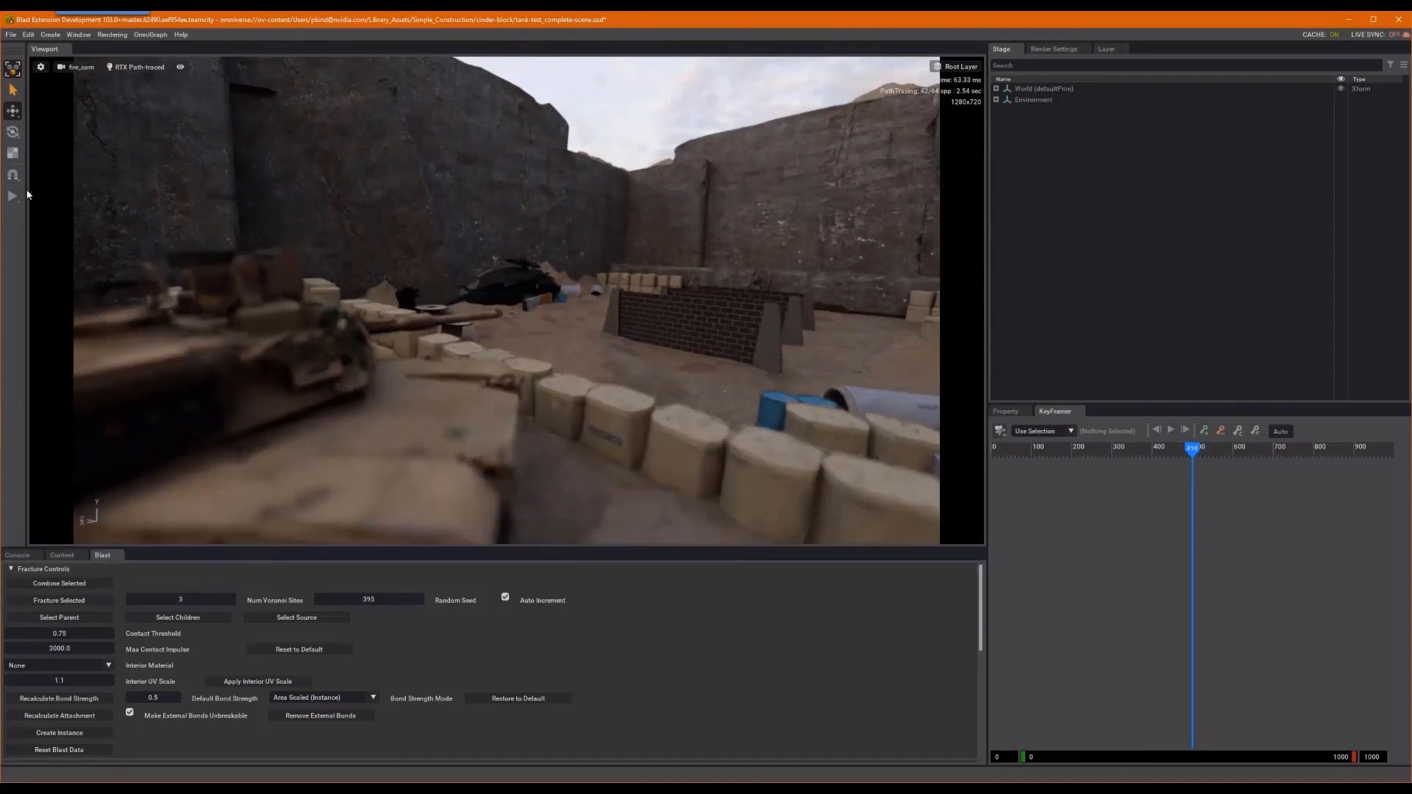
mouse_move(10, 197)
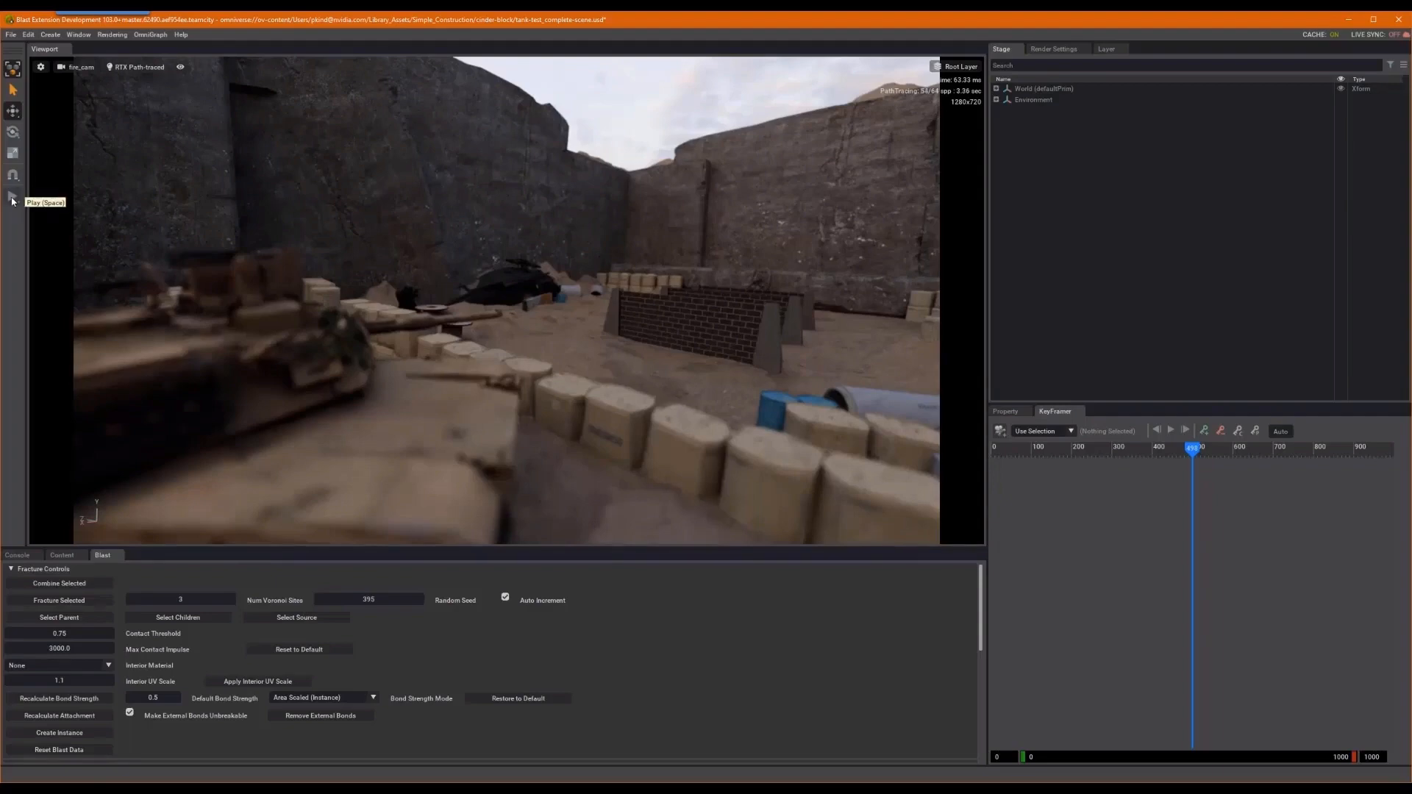
left_click(10, 197)
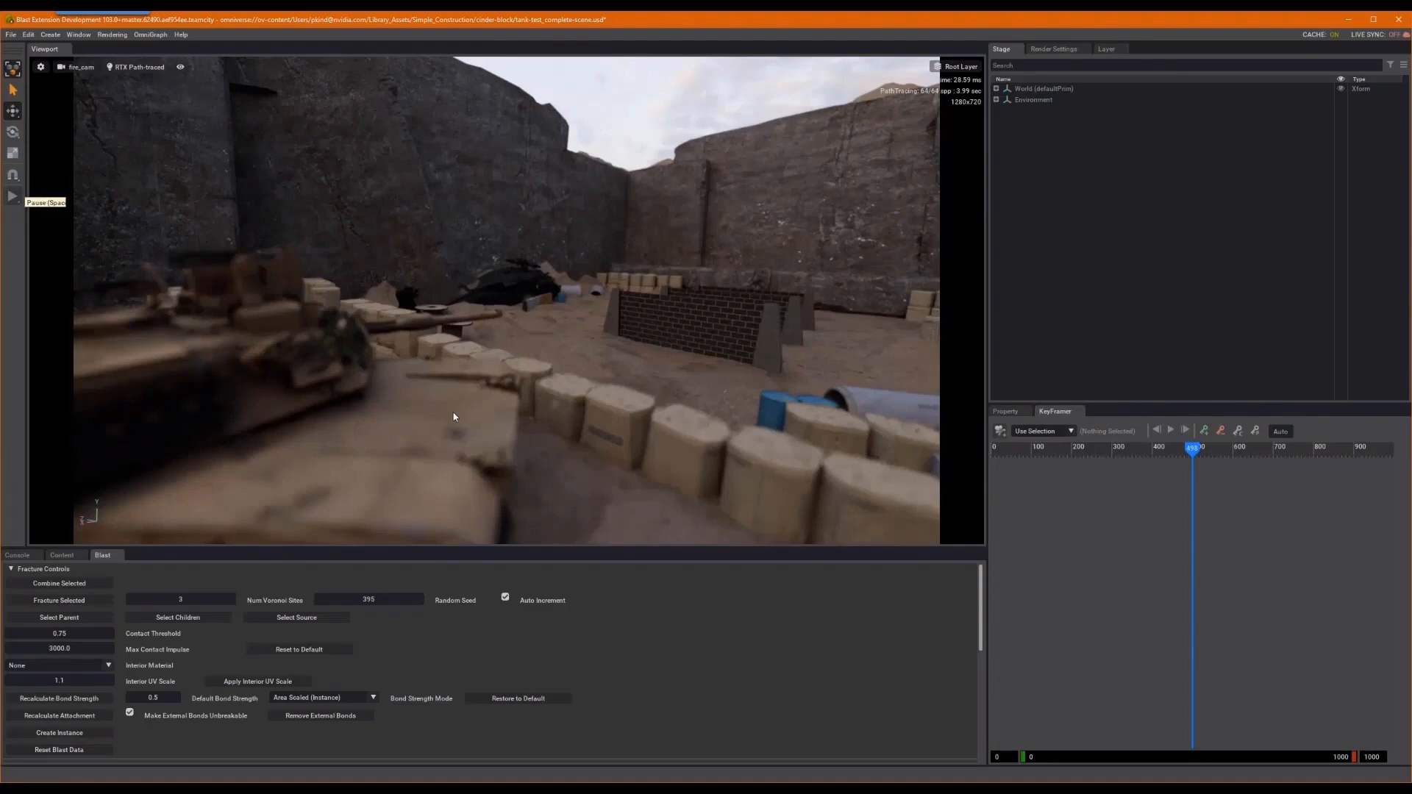
mouse_move(536, 481)
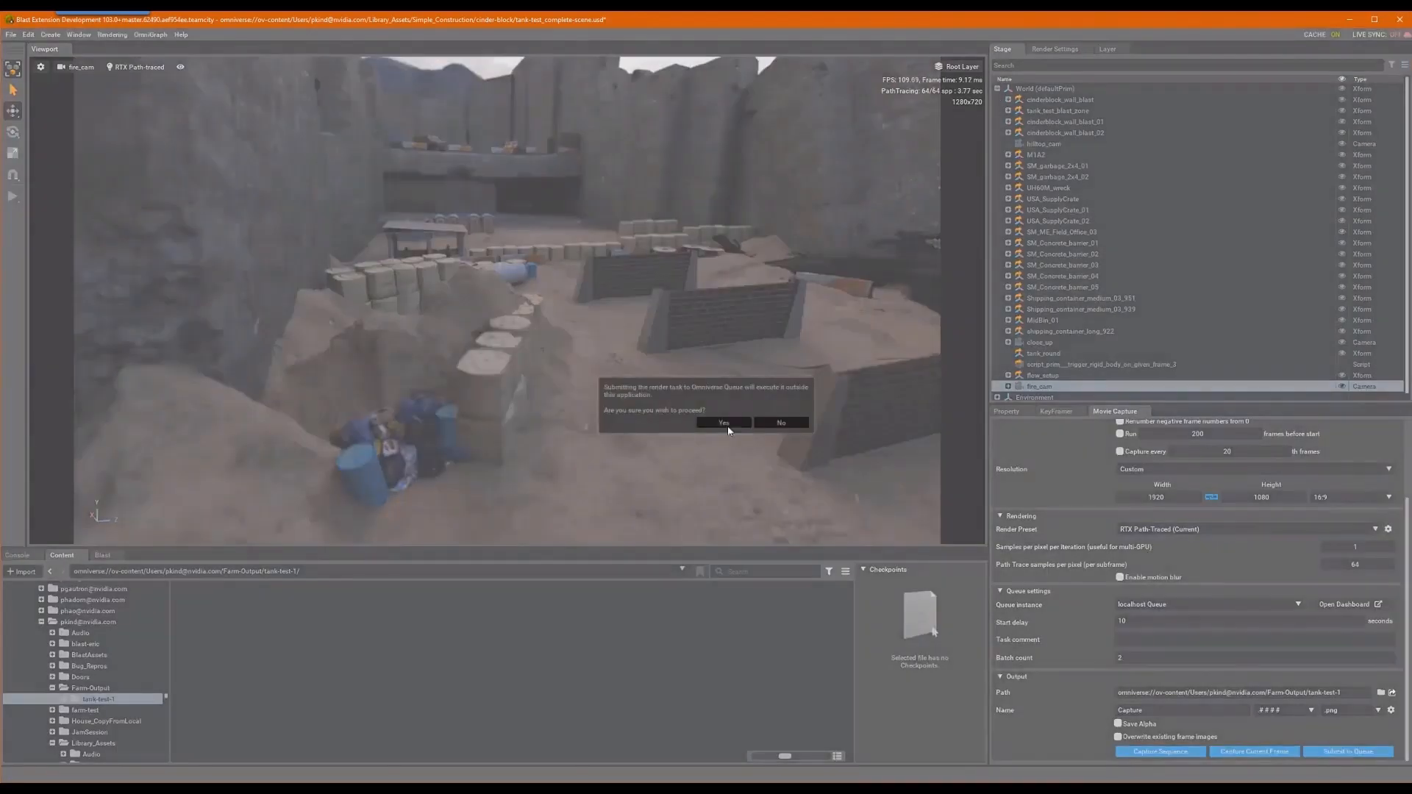
- Confirm the queue submission dialog before heading to the Extensions browser
left_click(723, 422)
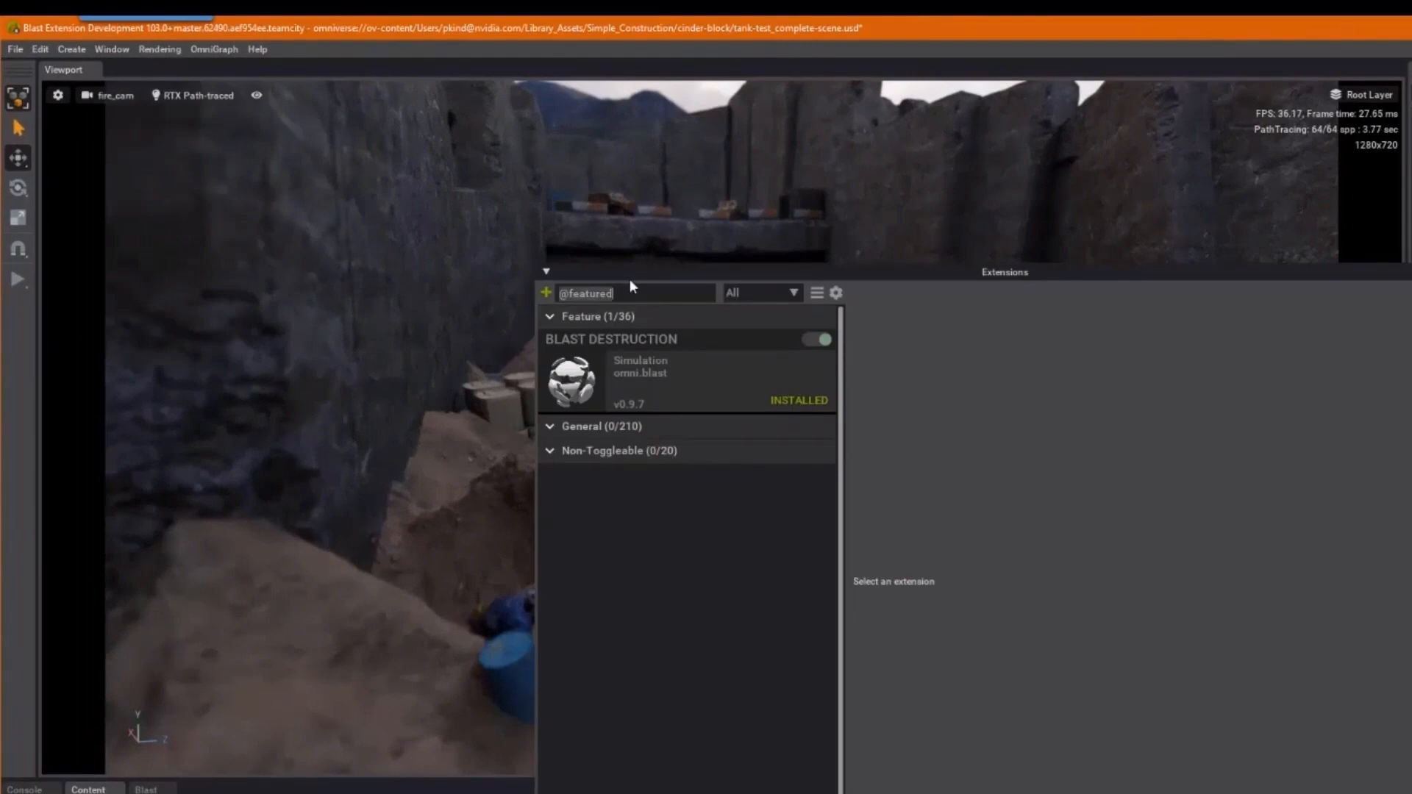
- Search the Extensions browser for 'movie' to find the Movie Capture extension
type("movie")
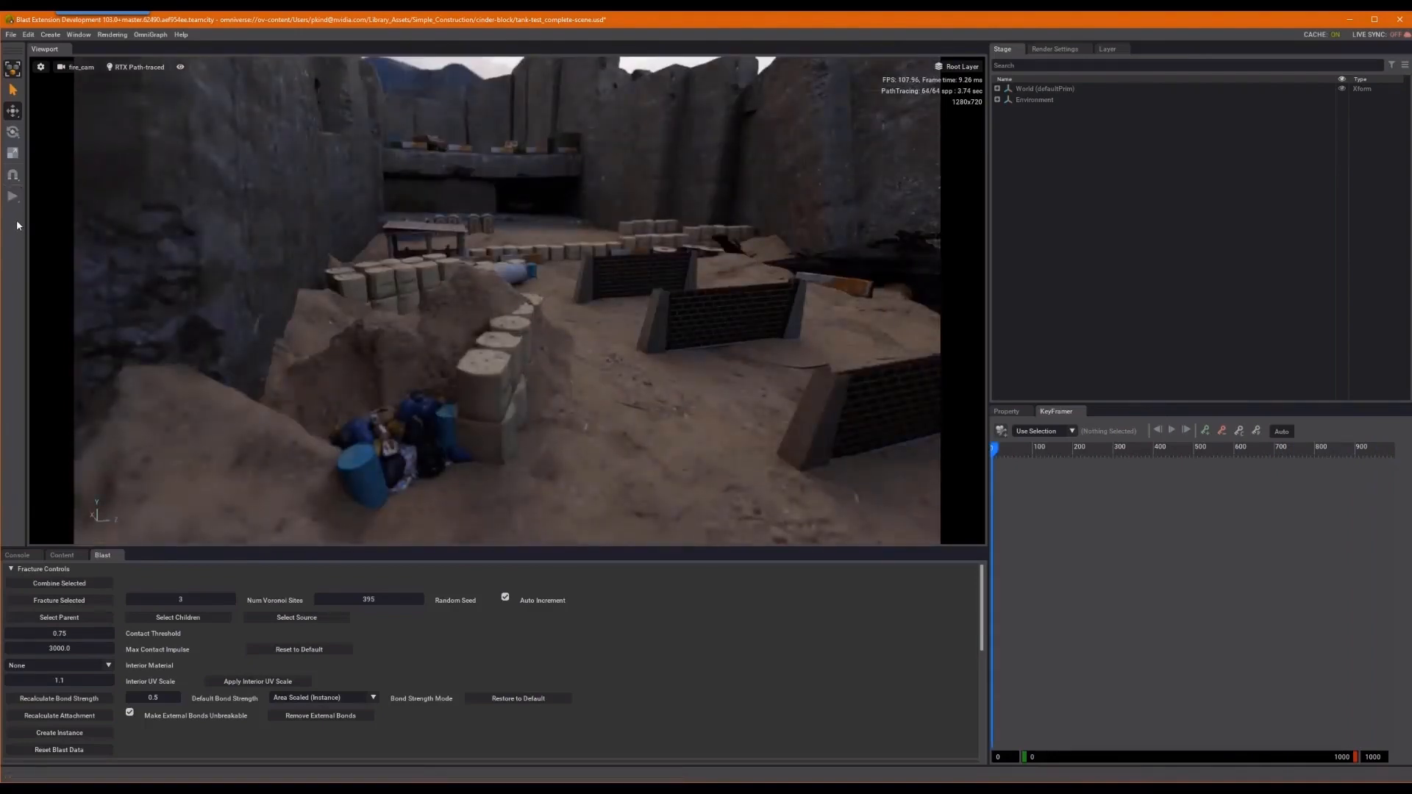
- Show the Movie Capture settings via Rendering and scroll down to its Queue options
left_click(160, 50)
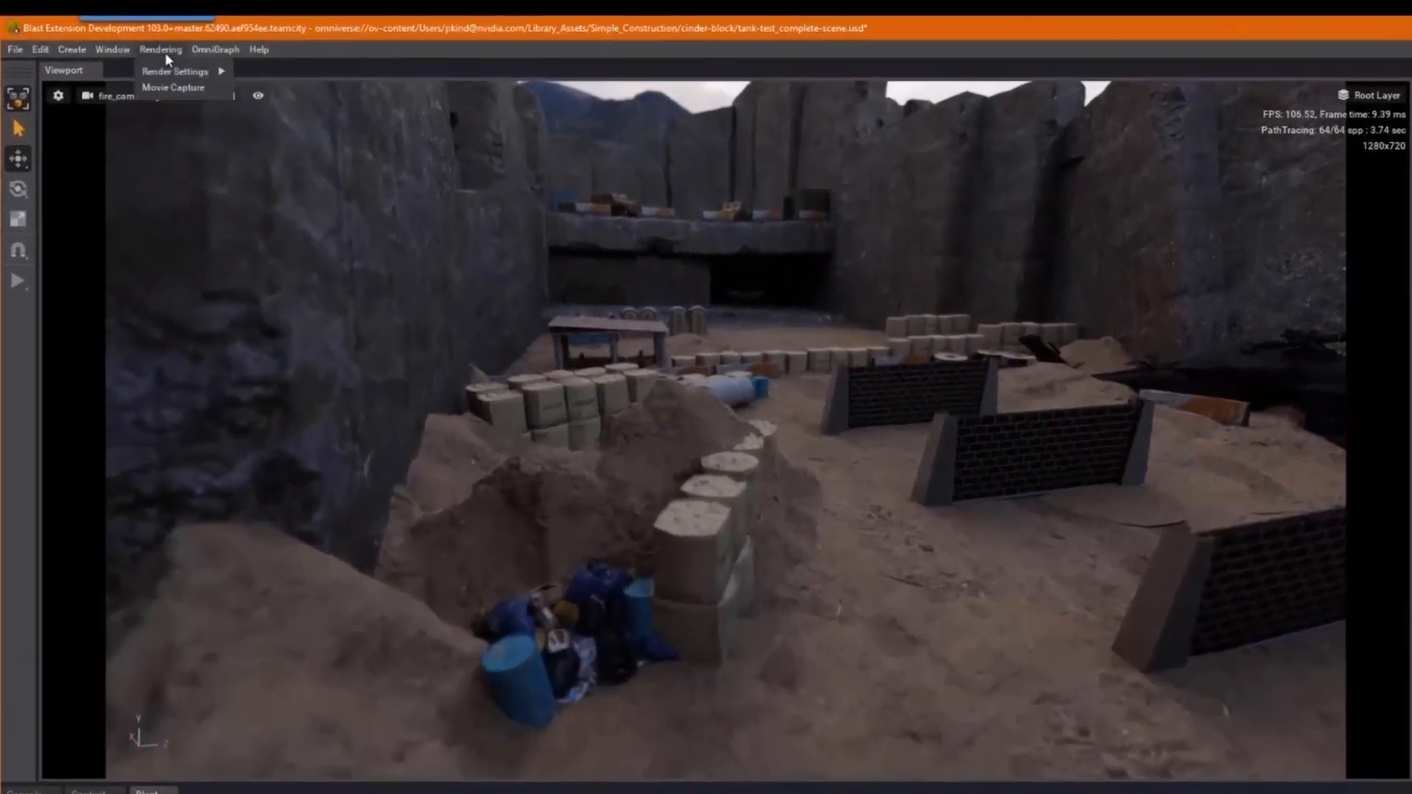
left_click(173, 87)
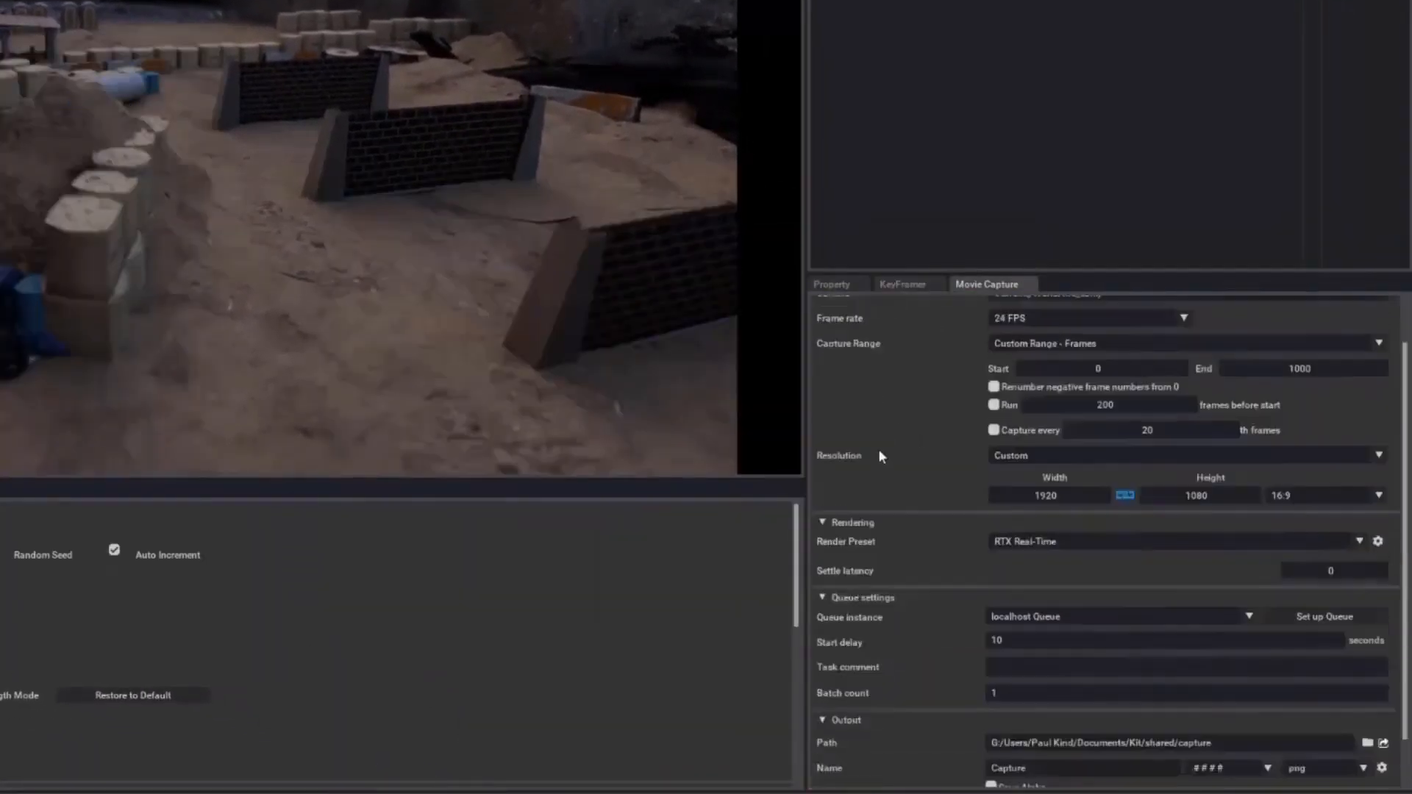
scroll("down", 3)
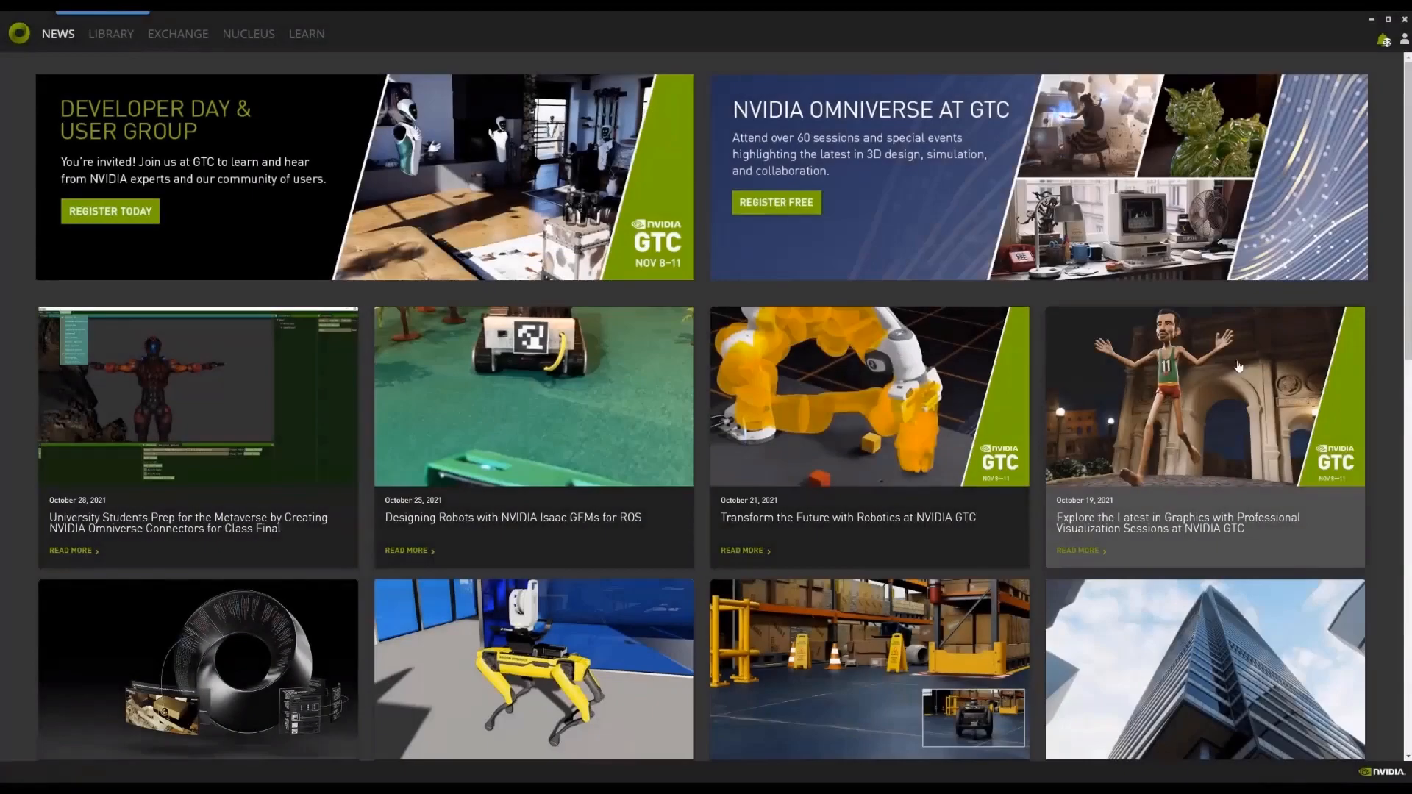
- Search the Exchange catalogue for 'farm' and install the Farm Queue app
left_click(177, 34)
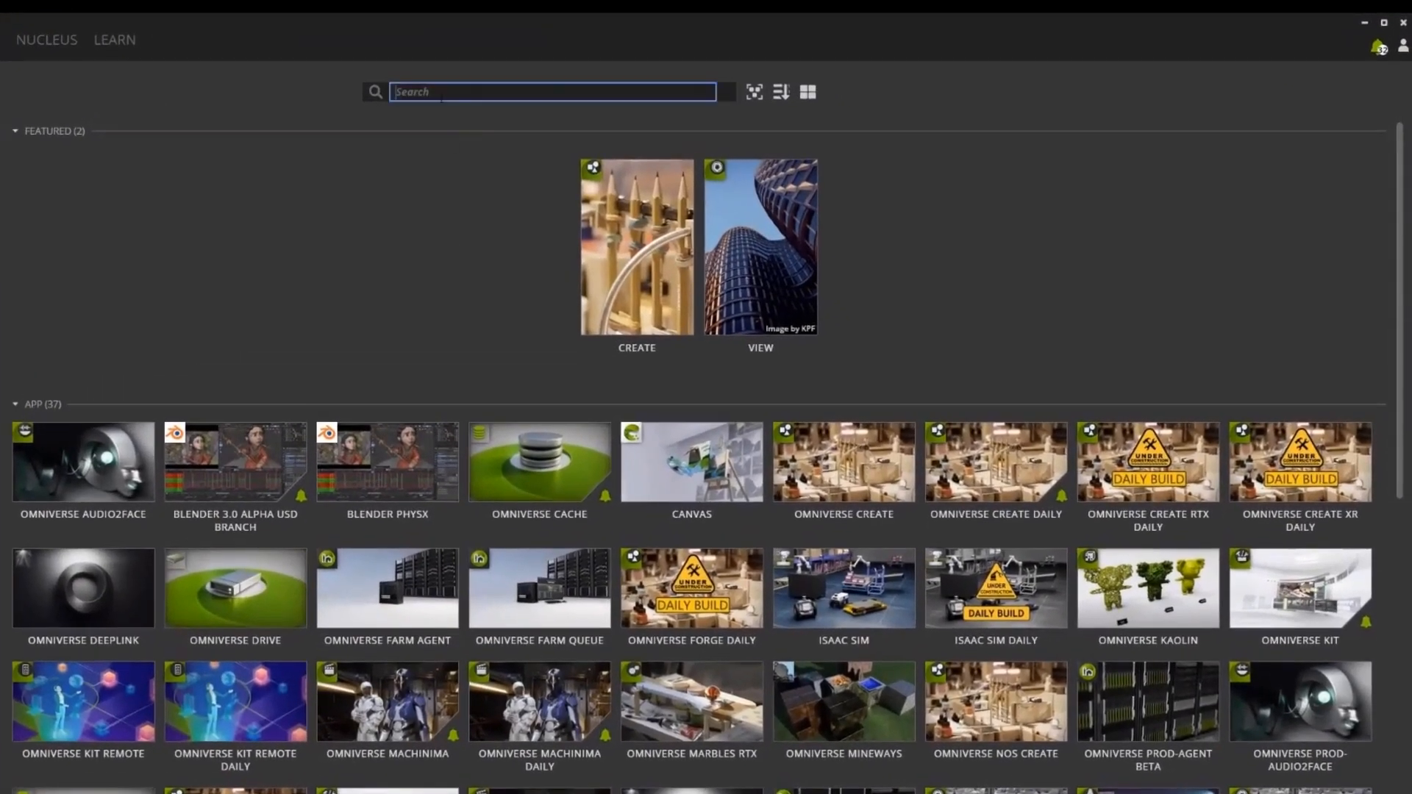
type("farm")
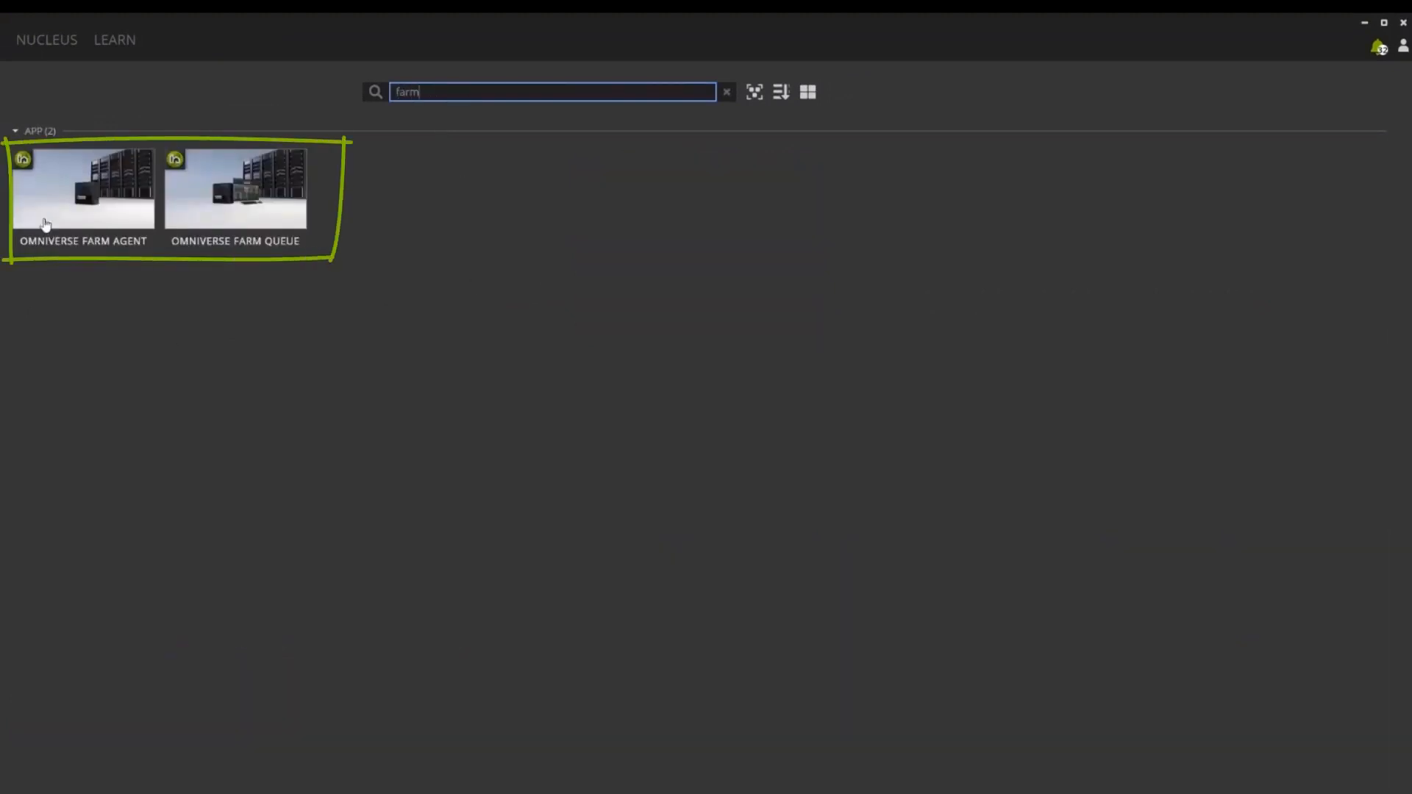
left_click(242, 189)
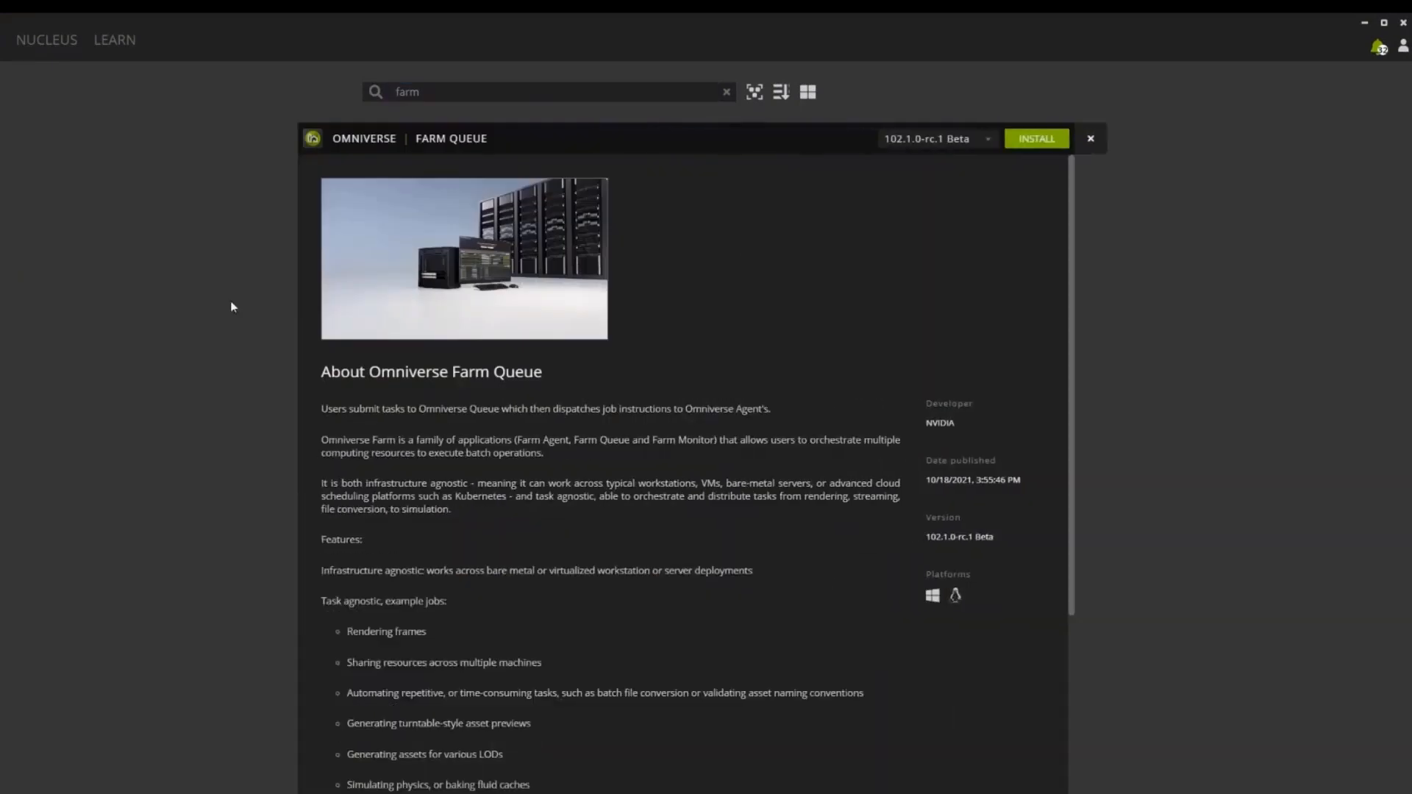
left_click(1037, 138)
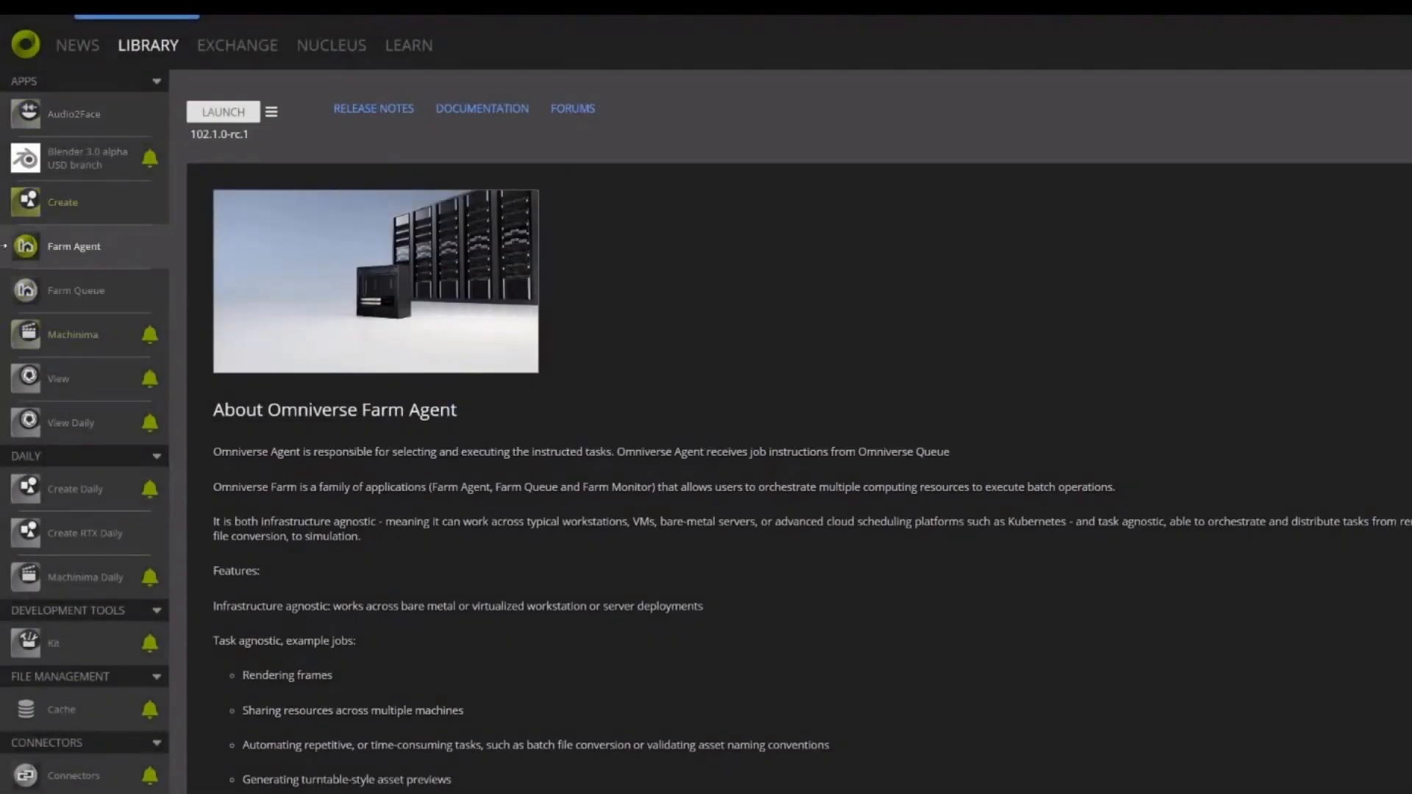
left_click(73, 290)
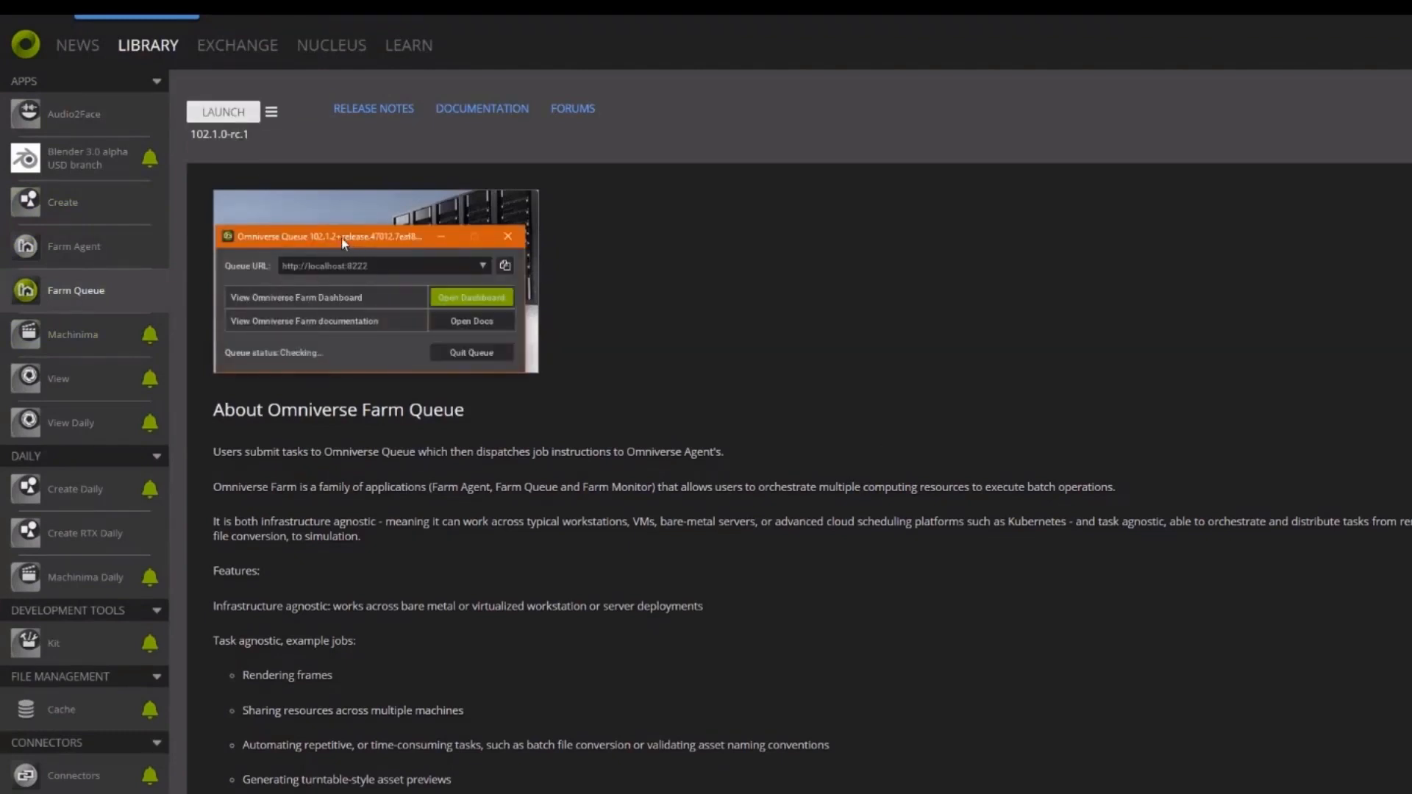
left_click_drag(342, 235, 933, 290)
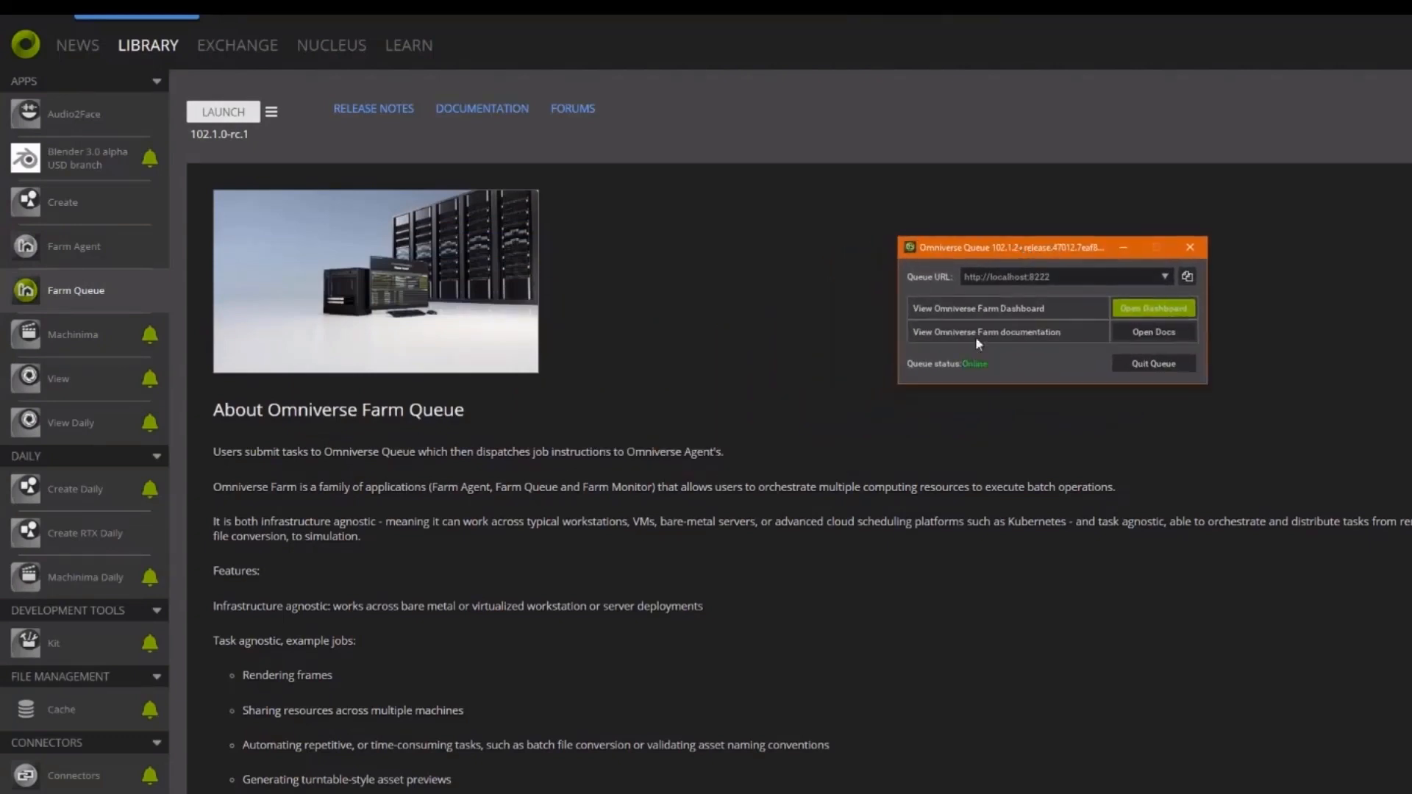
mouse_move(998, 715)
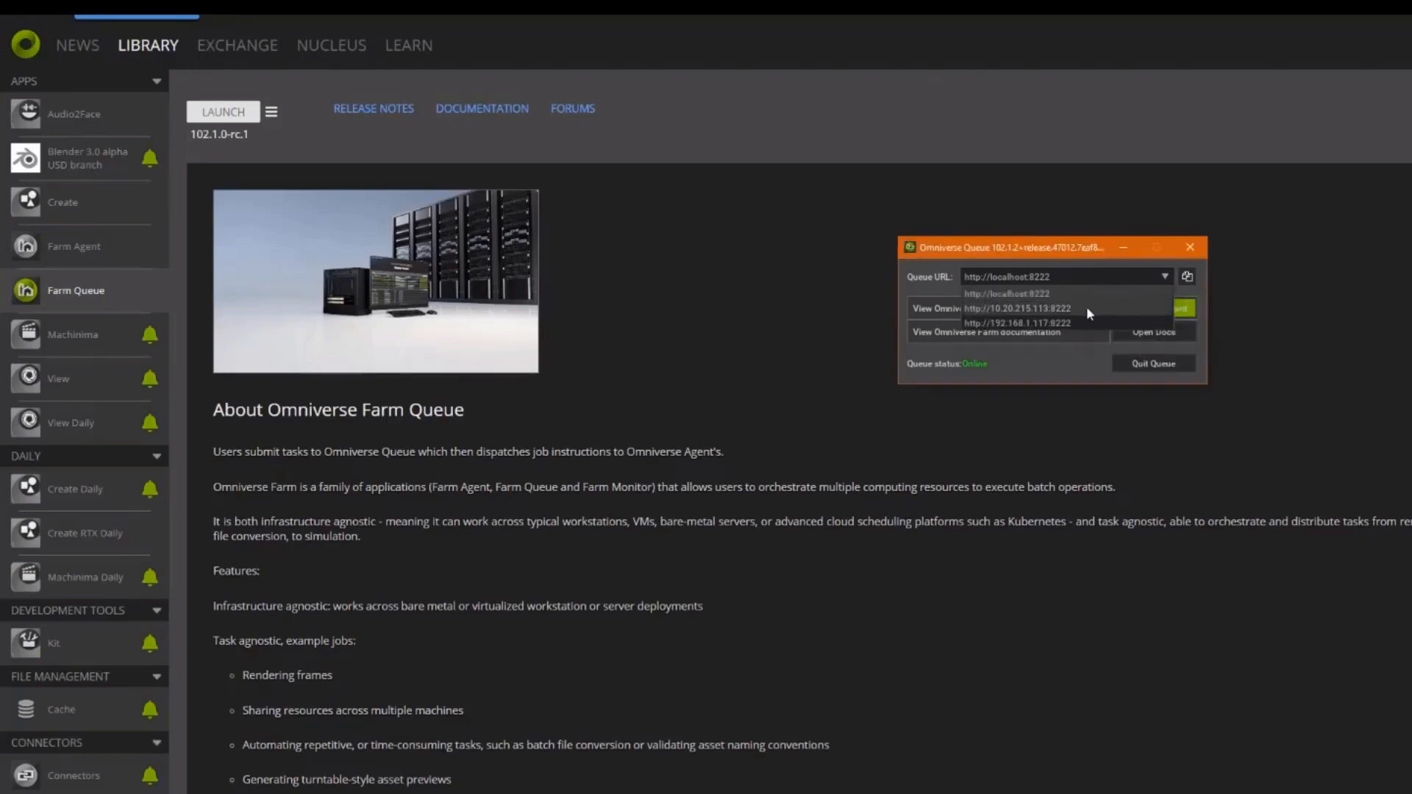
mouse_move(1056, 301)
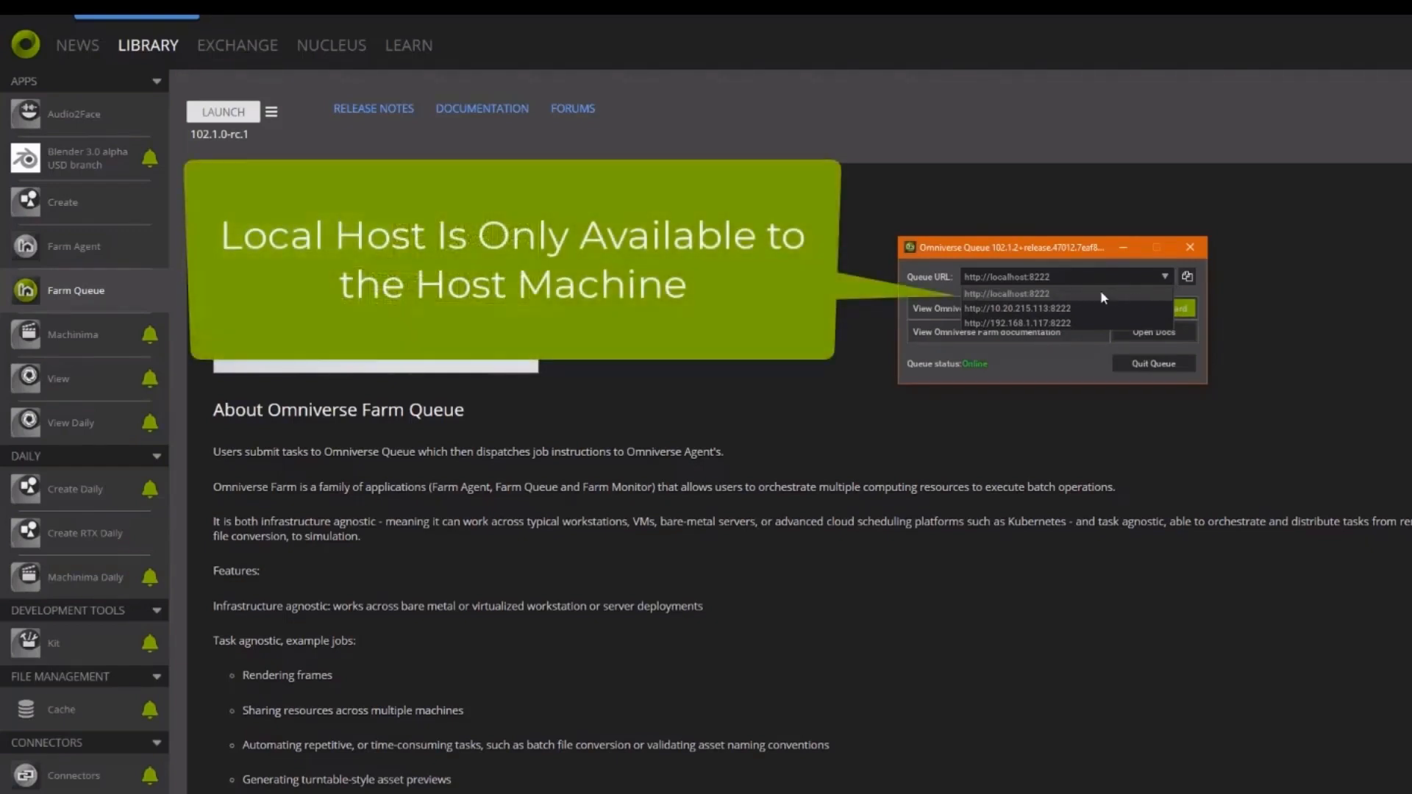
mouse_move(1121, 301)
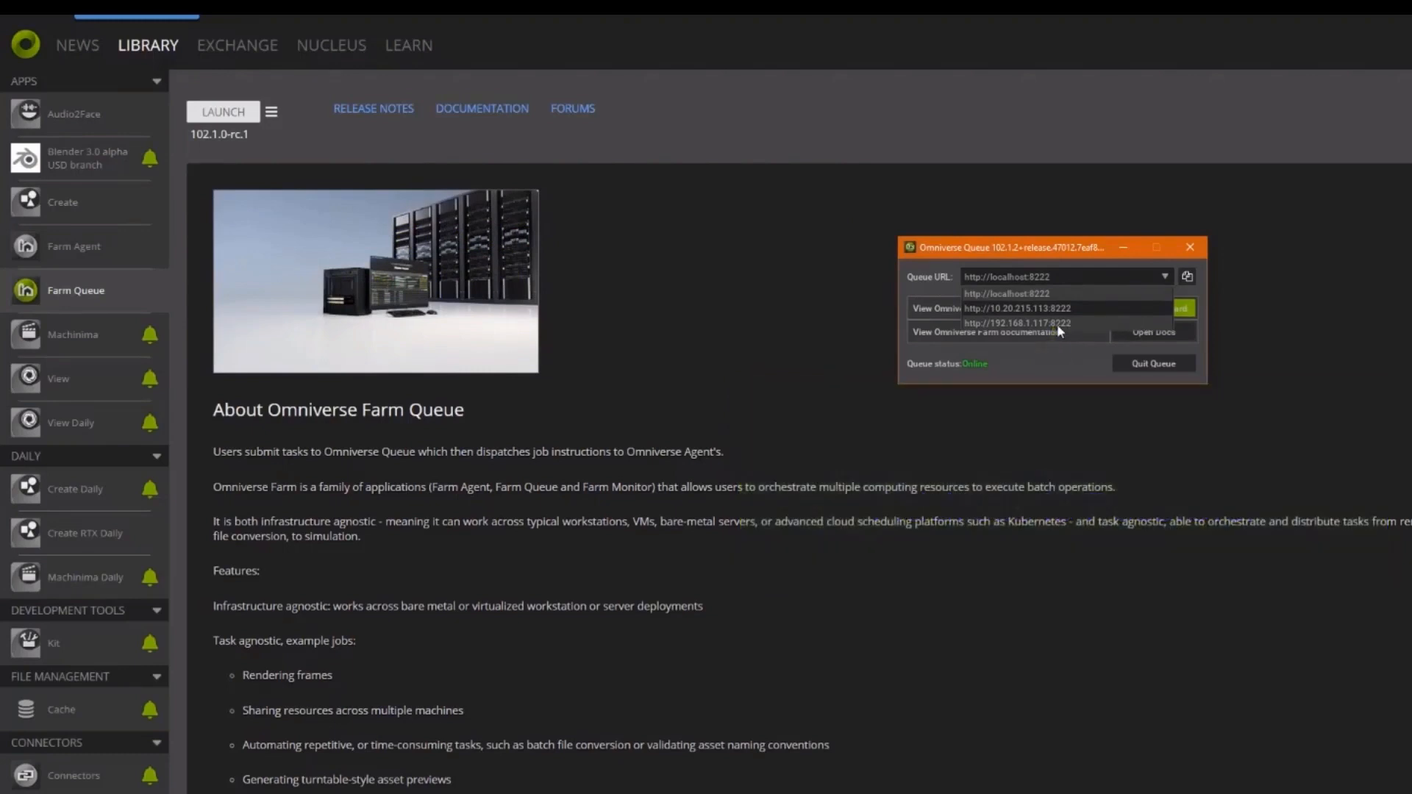
left_click(1020, 322)
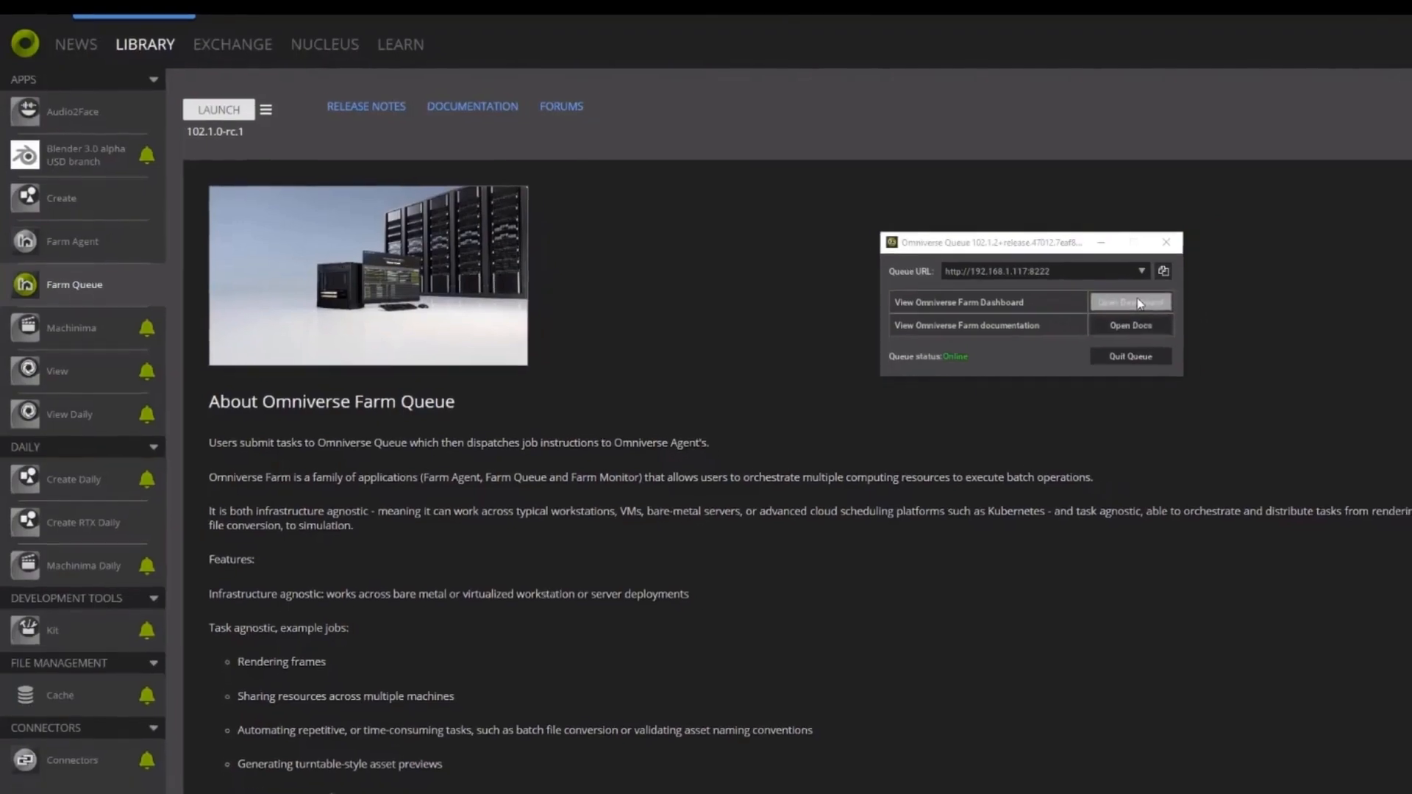
- Sign in to the Farm Management dashboard, which lists no tasks and no agents
left_click(1130, 303)
type("paul")
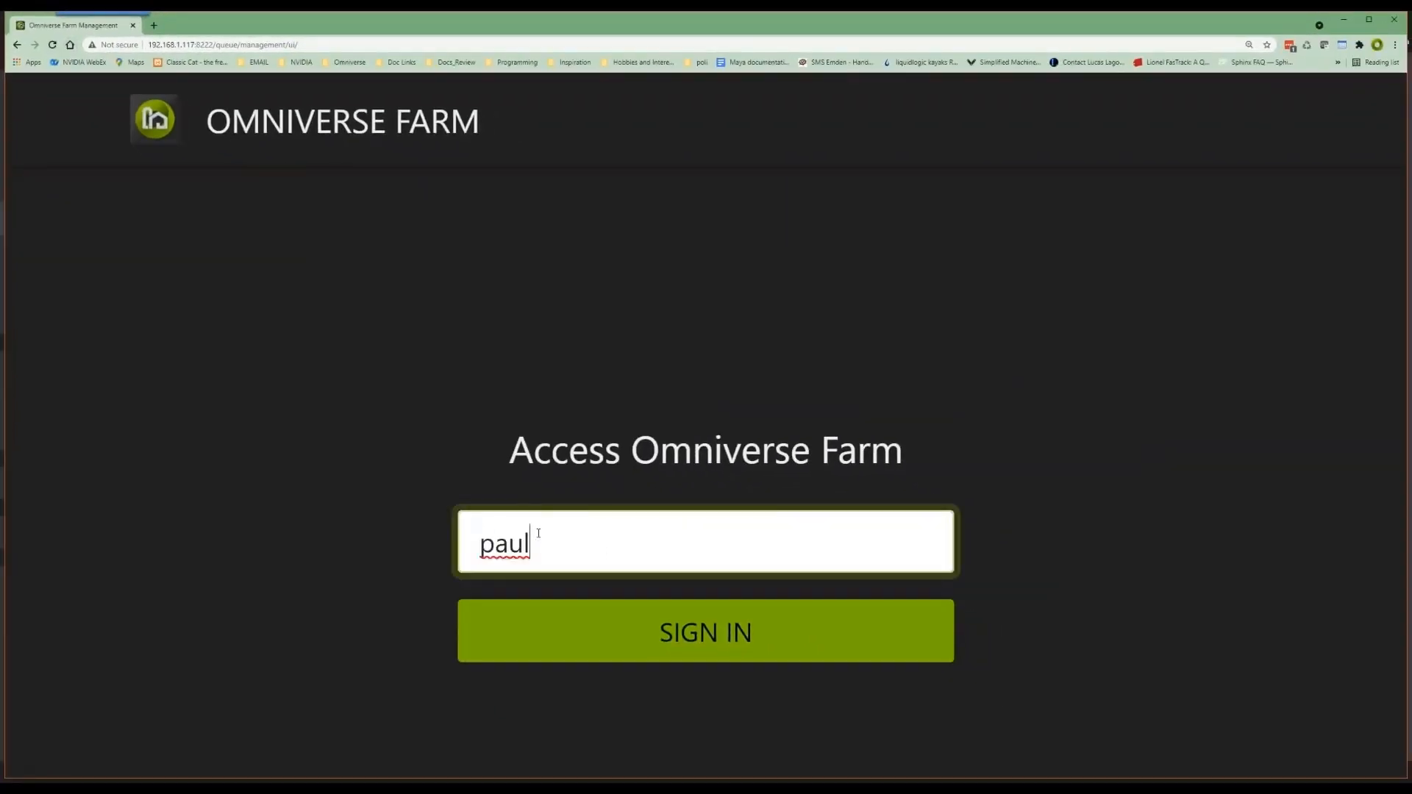
left_click(706, 633)
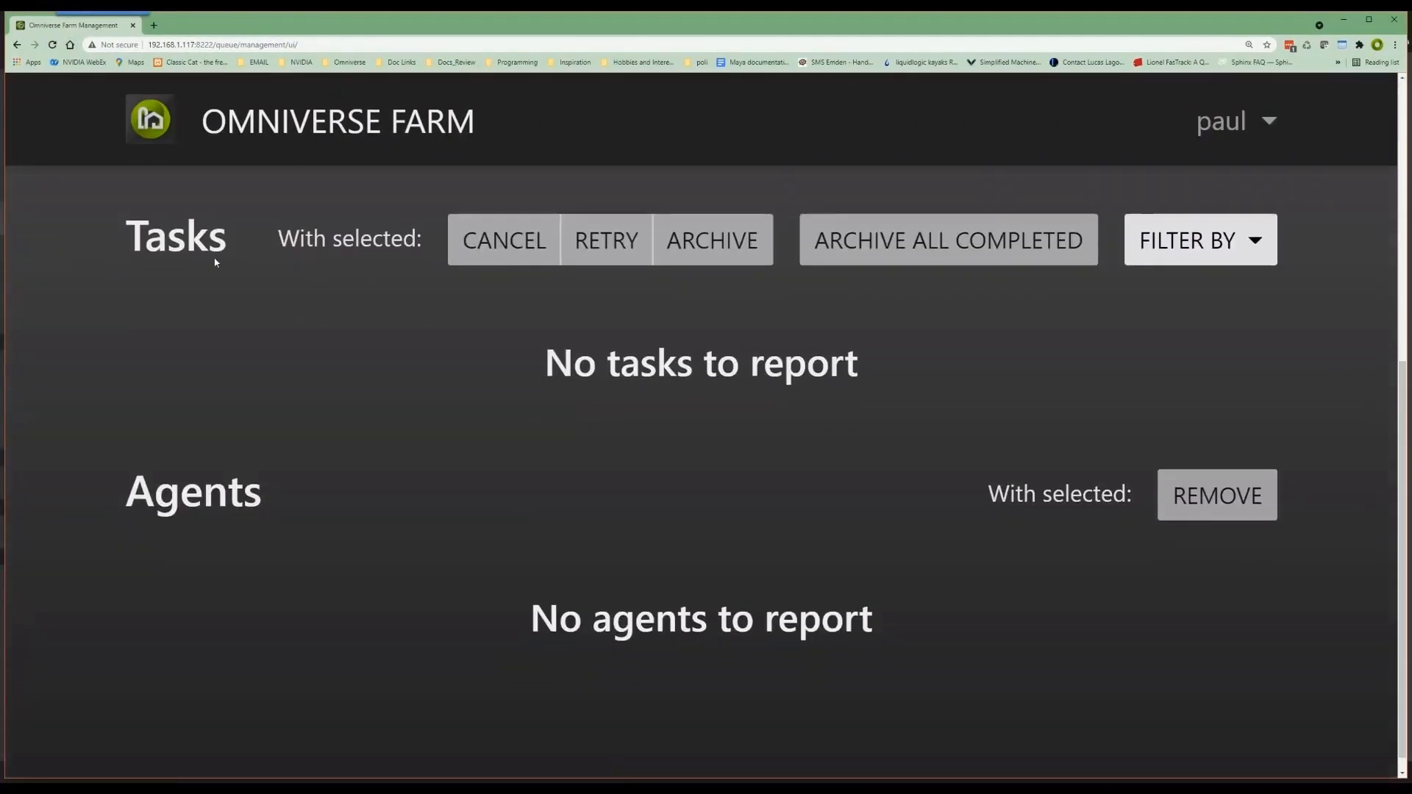
scroll("up", 3)
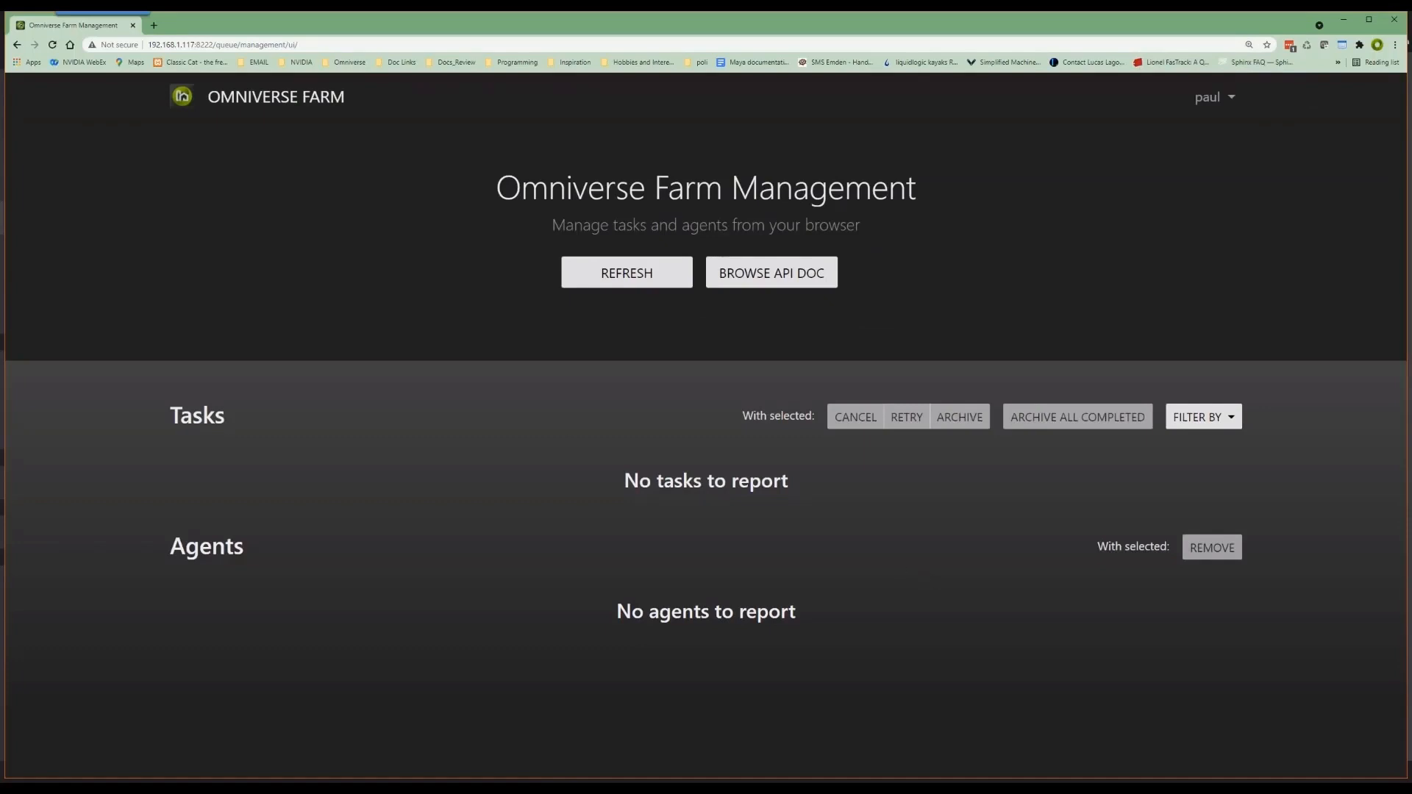
mouse_move(557, 473)
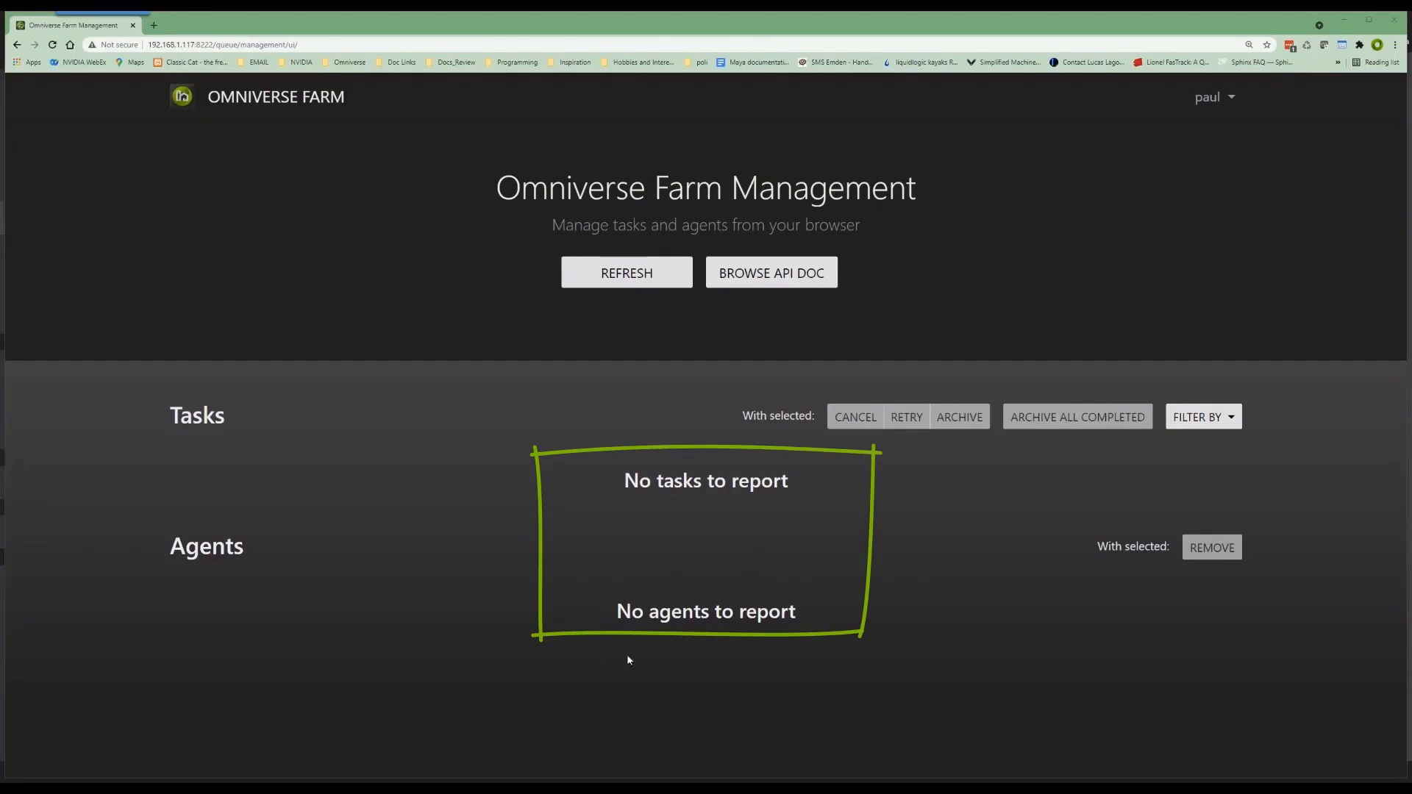
mouse_move(660, 453)
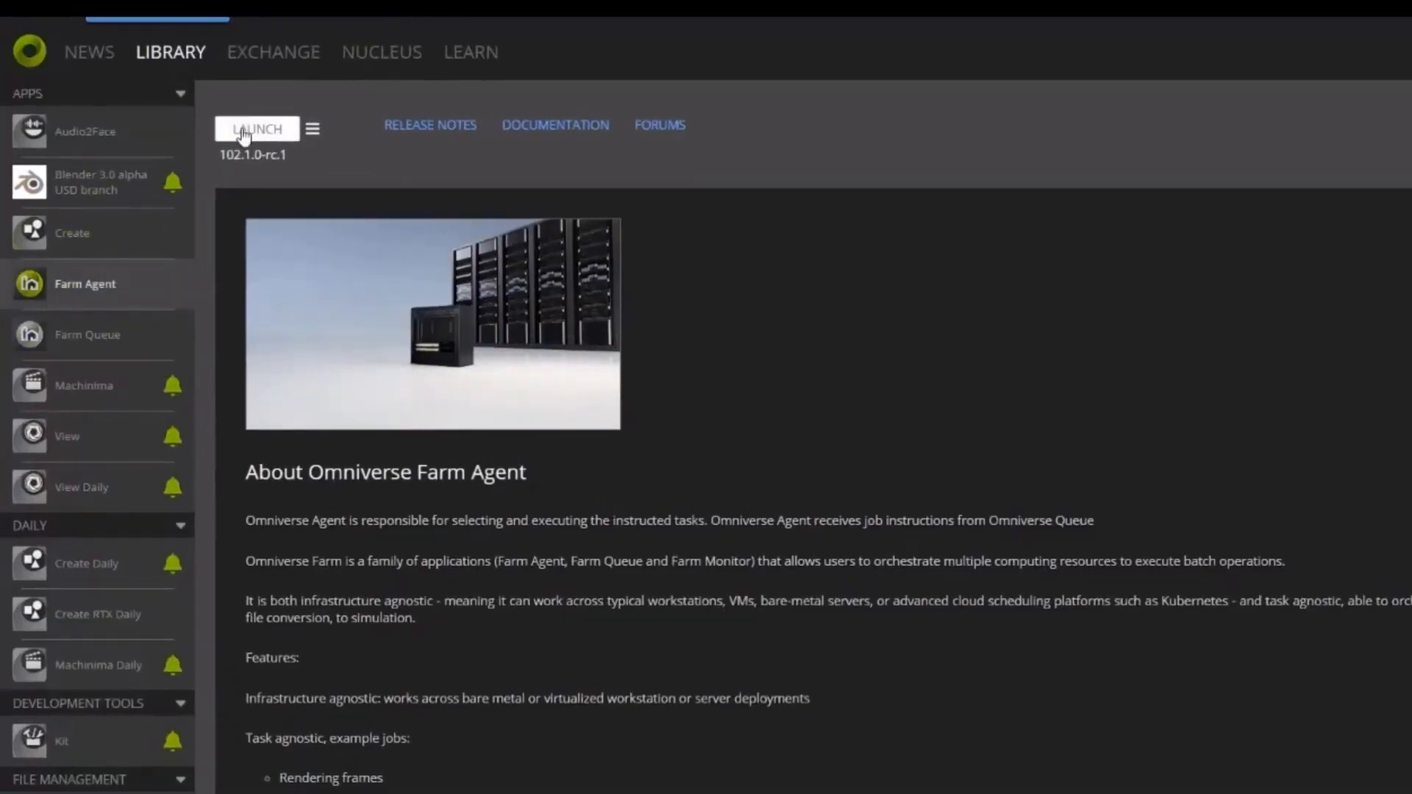
- Launch Farm Agent and connect it to the queue, then return to the Create scene
left_click(256, 128)
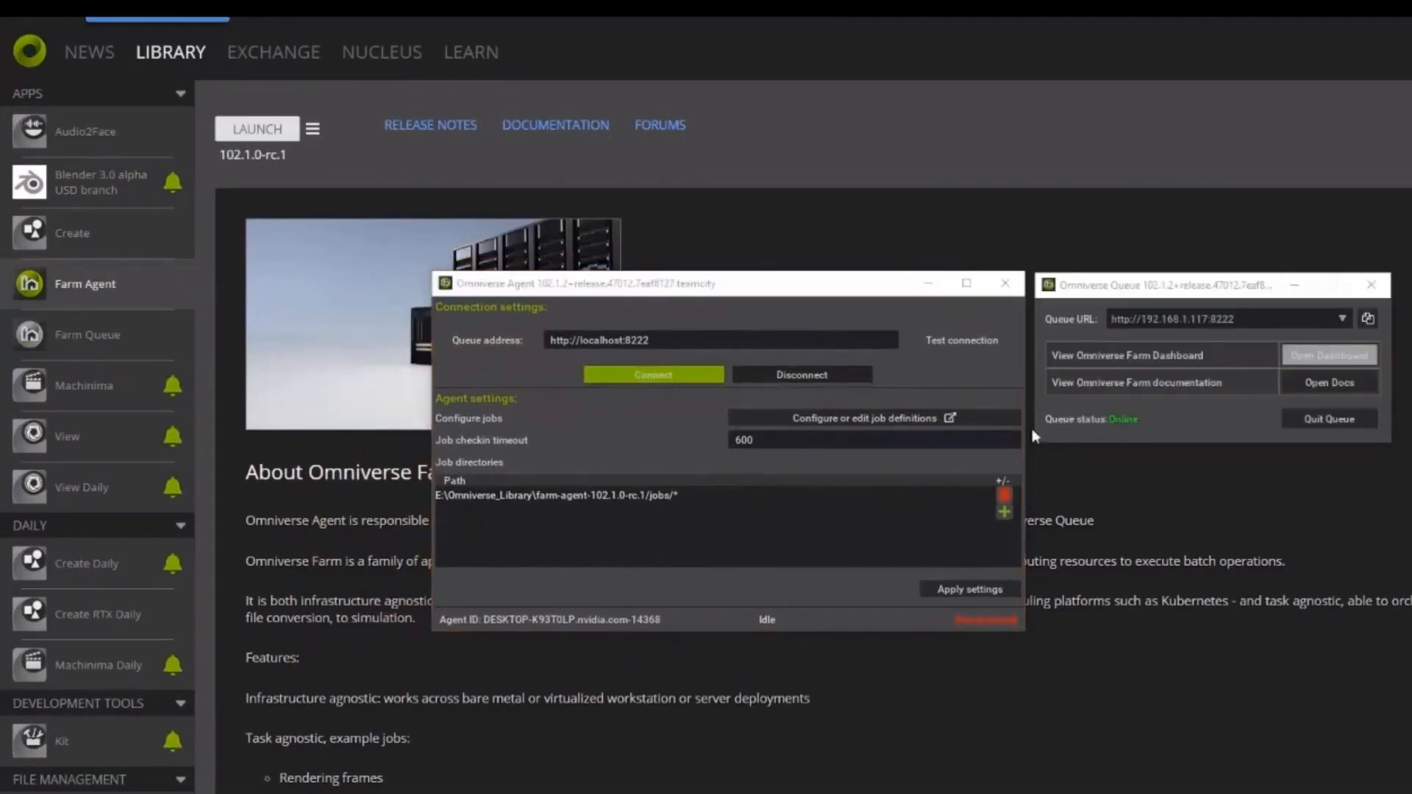
left_click(653, 375)
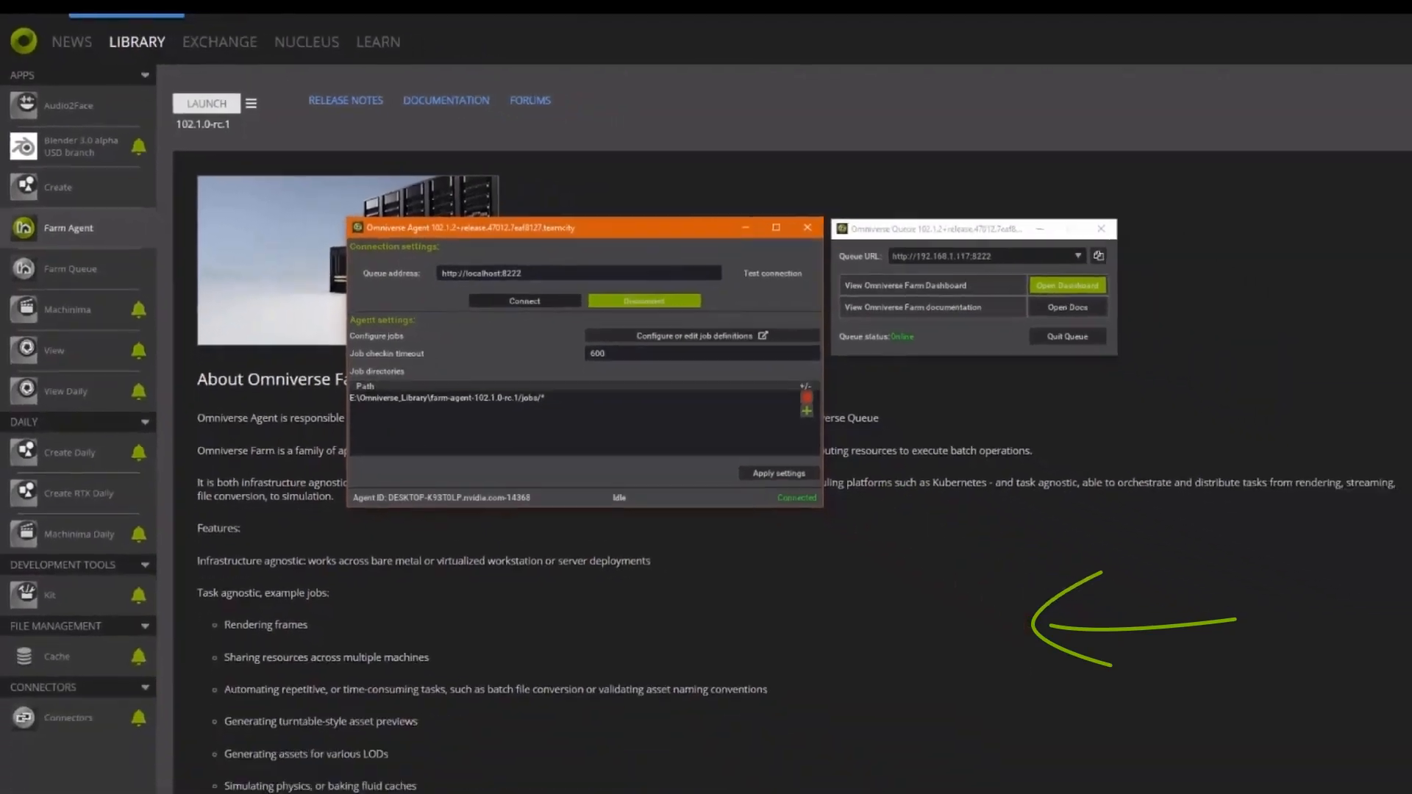
left_click(1068, 285)
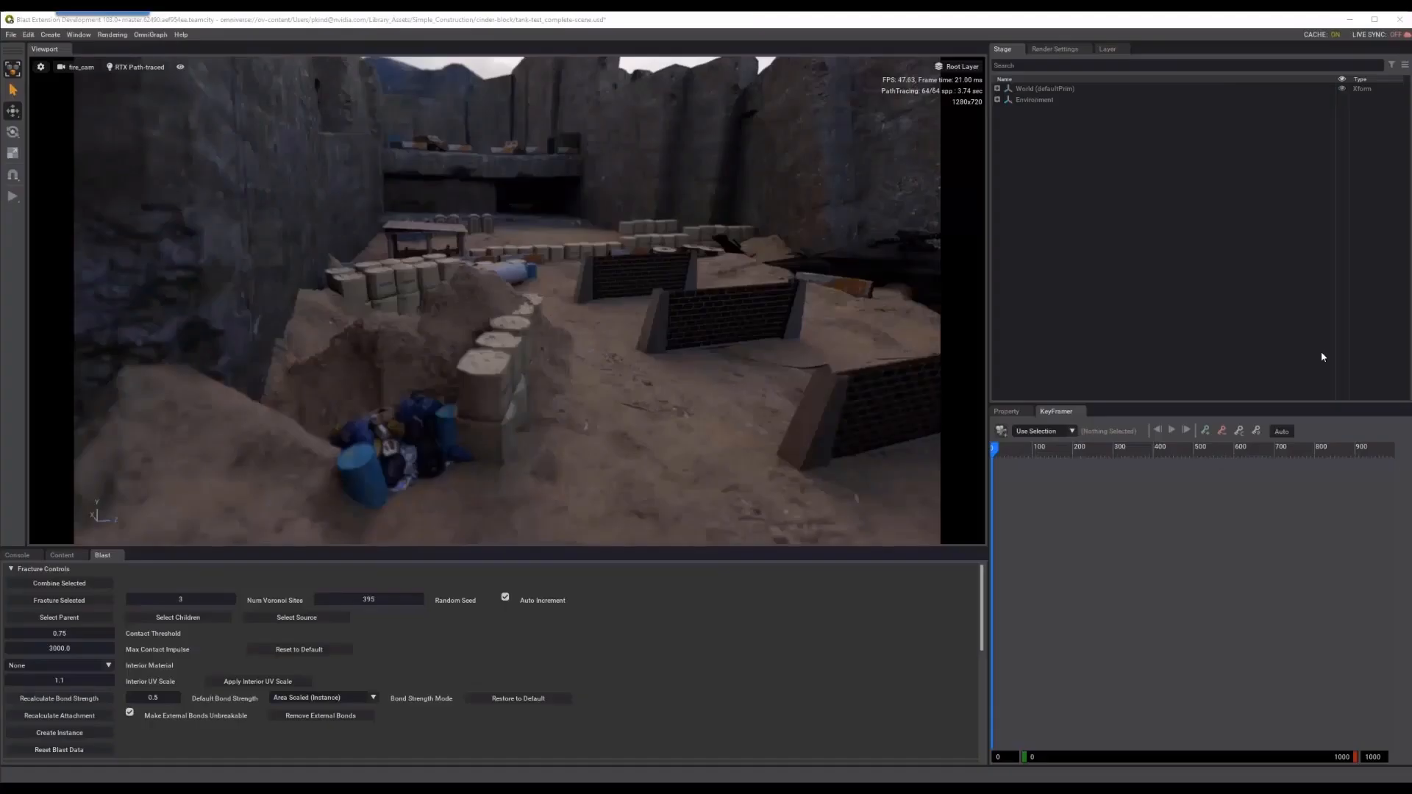
- Point Movie Capture output to a new Farm-Output/tank-test-2 folder for 1920×1080 PNGs
left_click(169, 53)
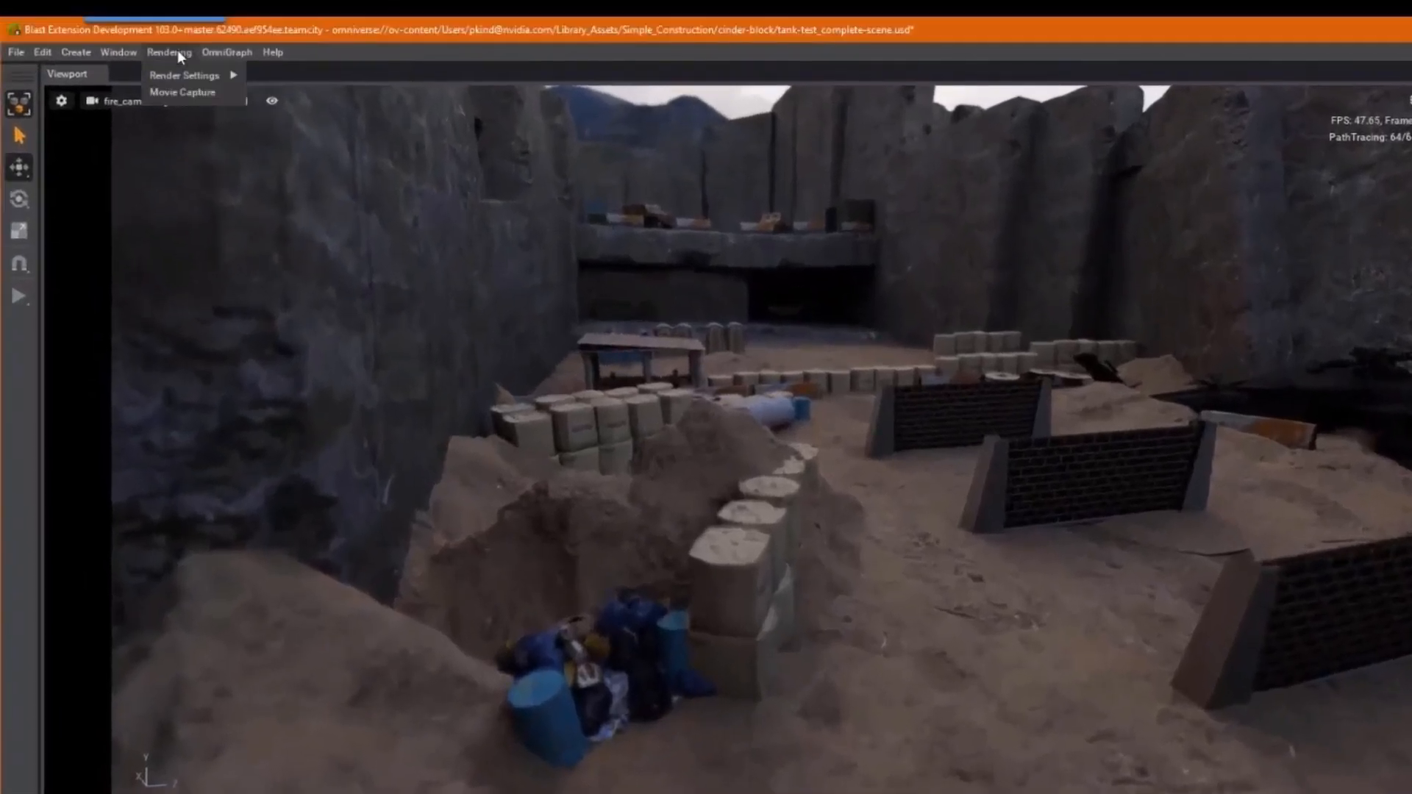
left_click(183, 91)
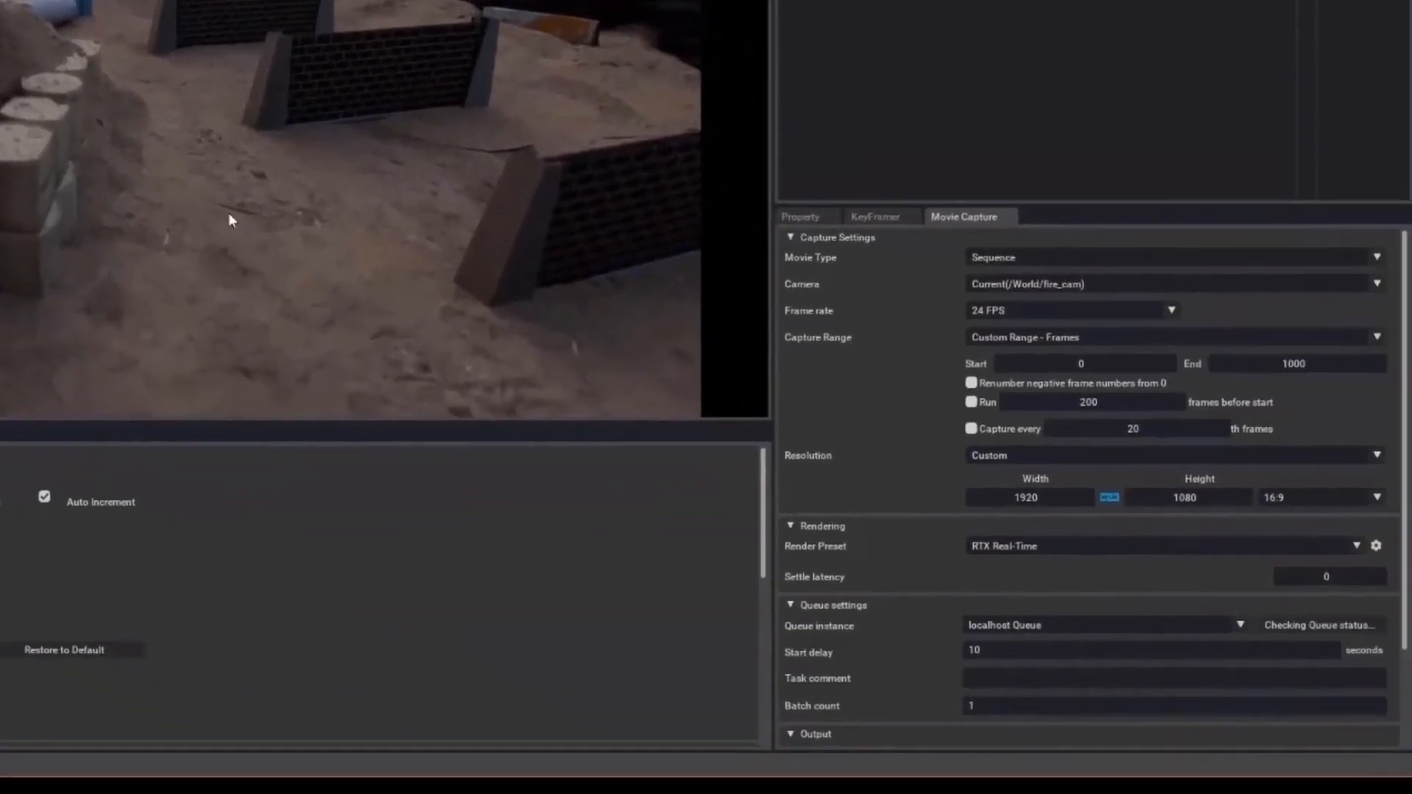
scroll("down", 3)
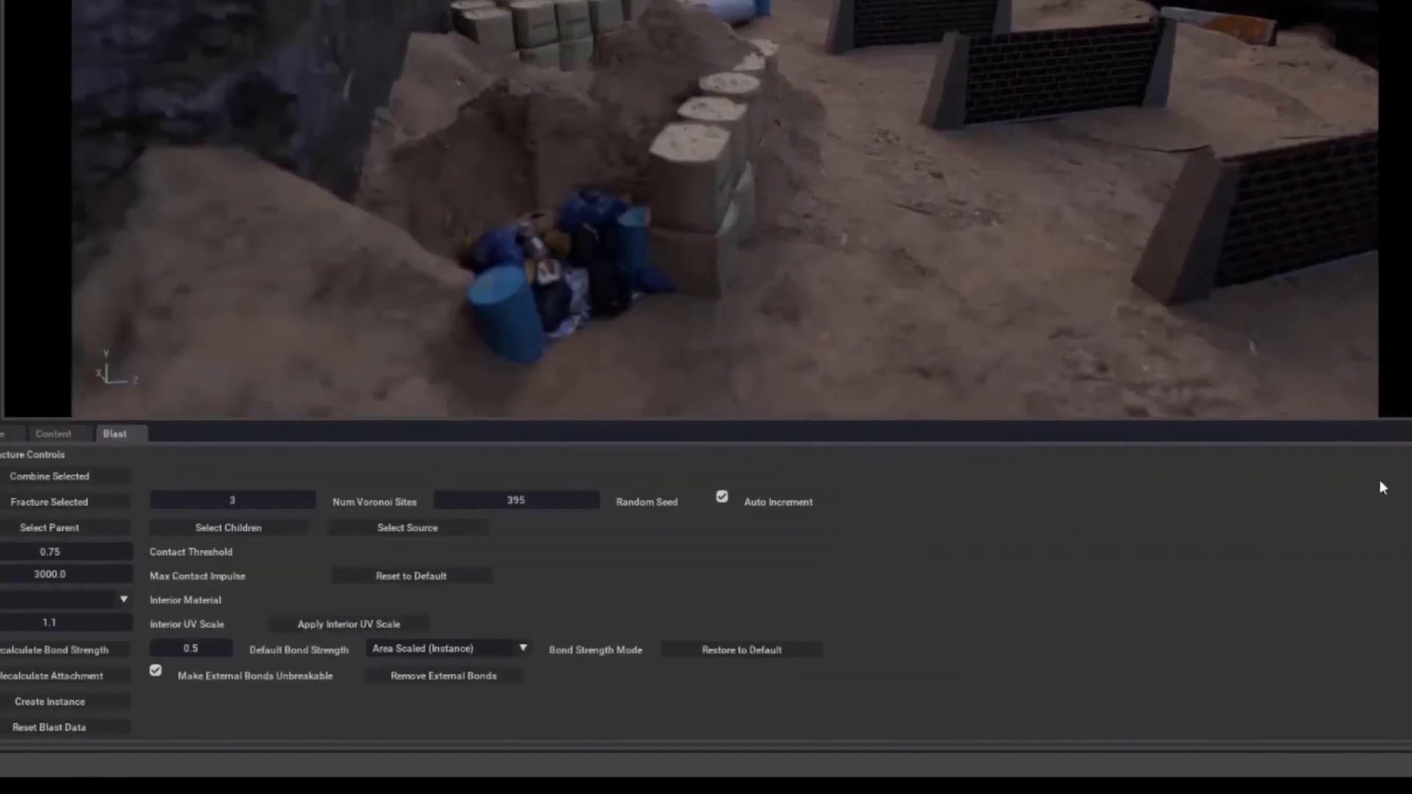
left_click(97, 432)
type("tank")
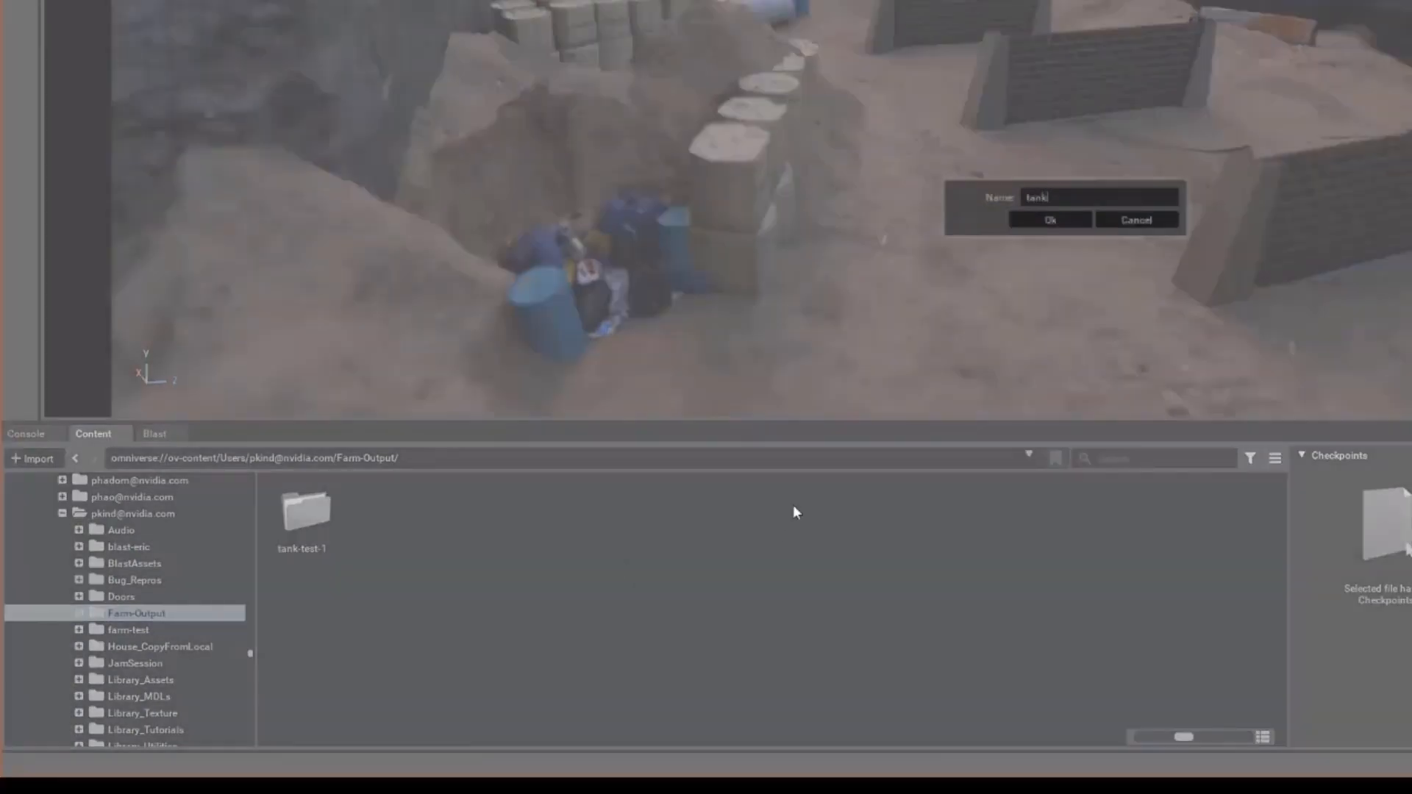
left_click(1049, 220)
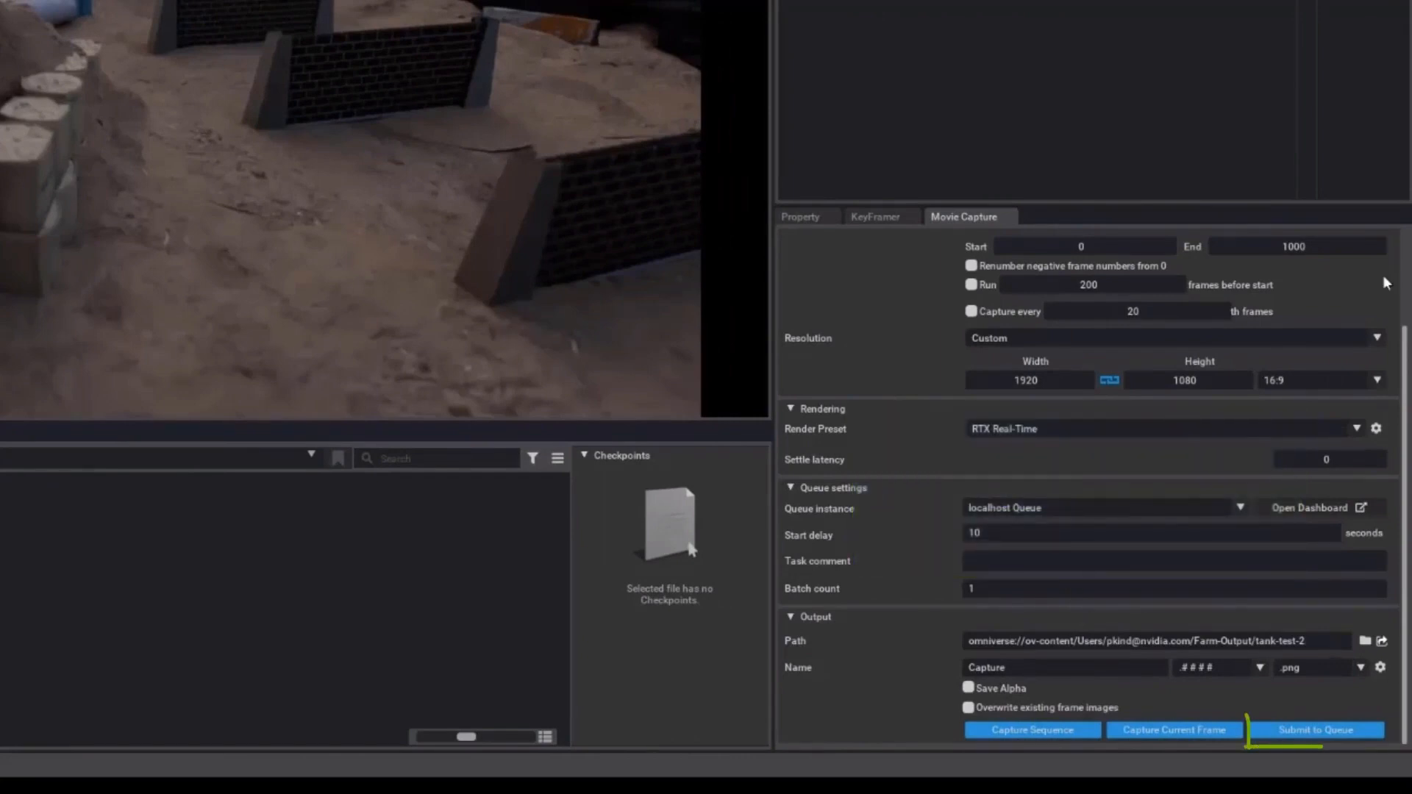
- Submit the 0–1000 frame capture job to the localhost queue
left_click(1321, 729)
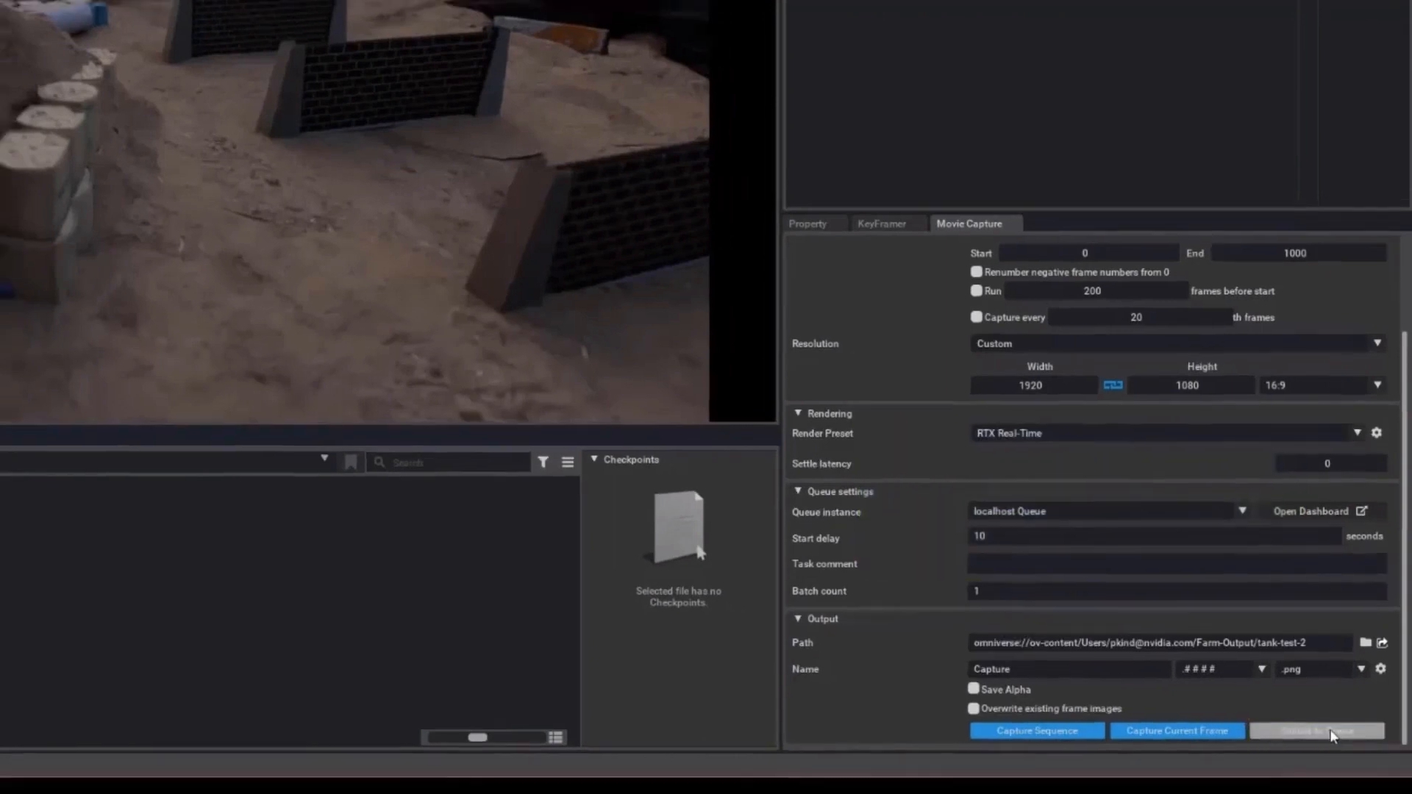
left_click(1330, 730)
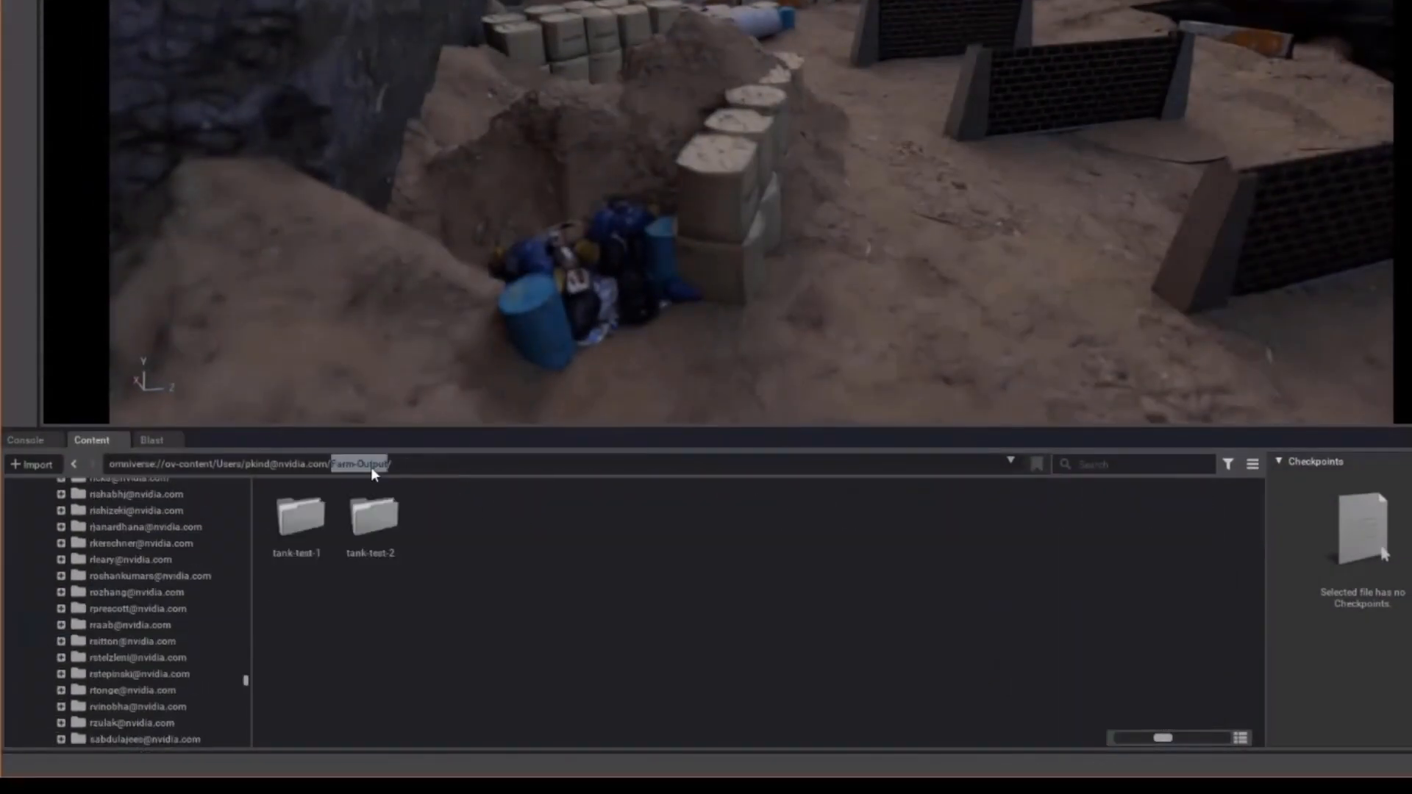
- Show the file actions for the tank-test-2 output folder in Farm-Output
right_click(372, 515)
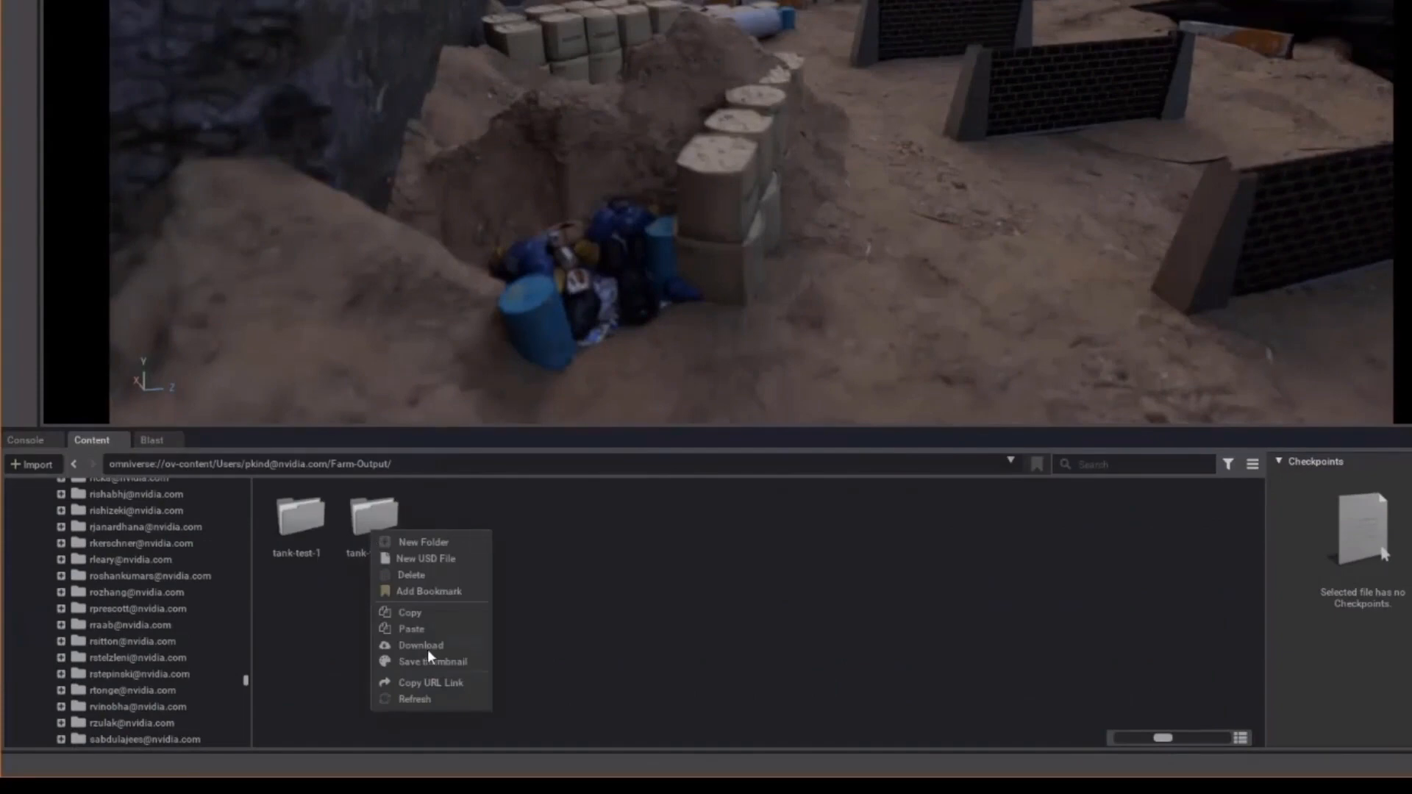
mouse_move(653, 652)
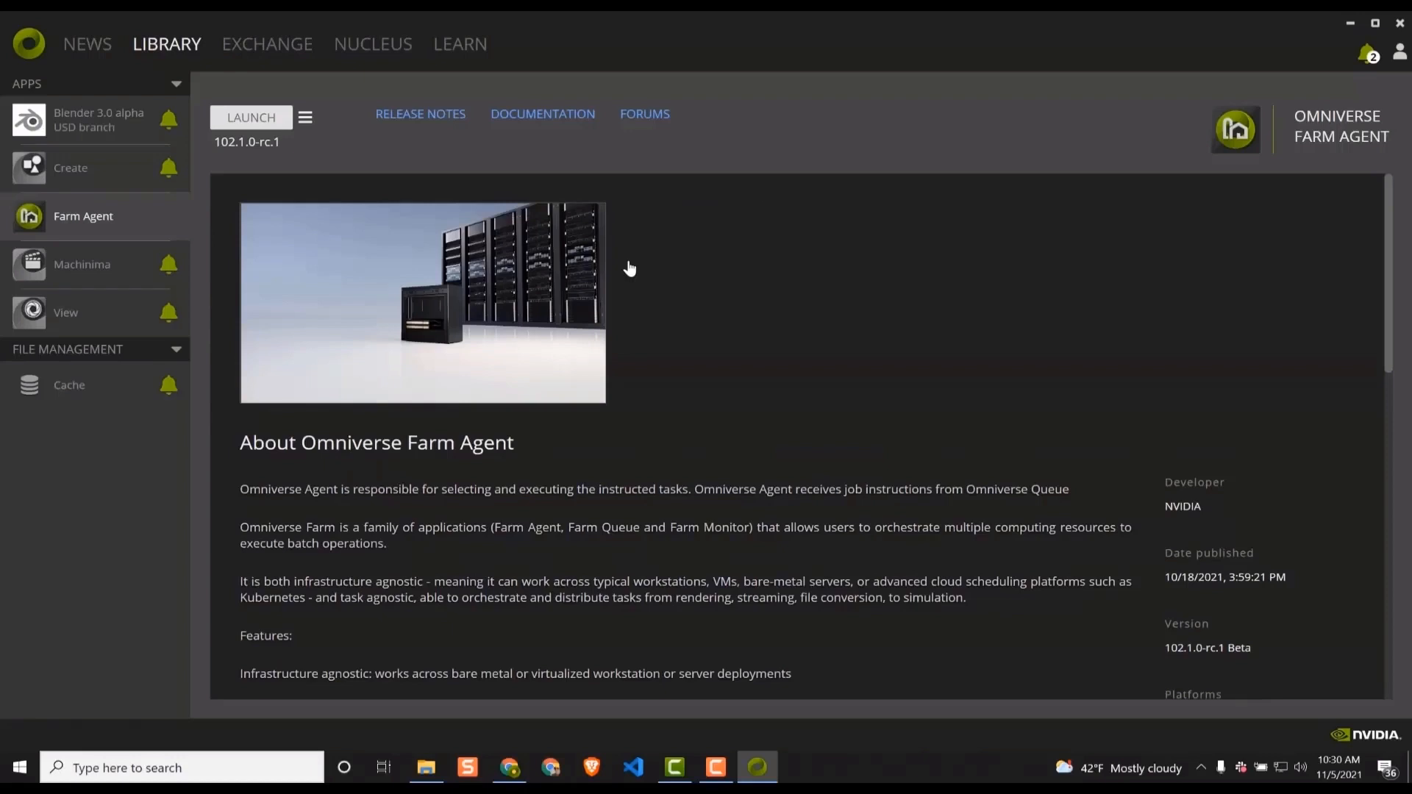
mouse_move(106, 233)
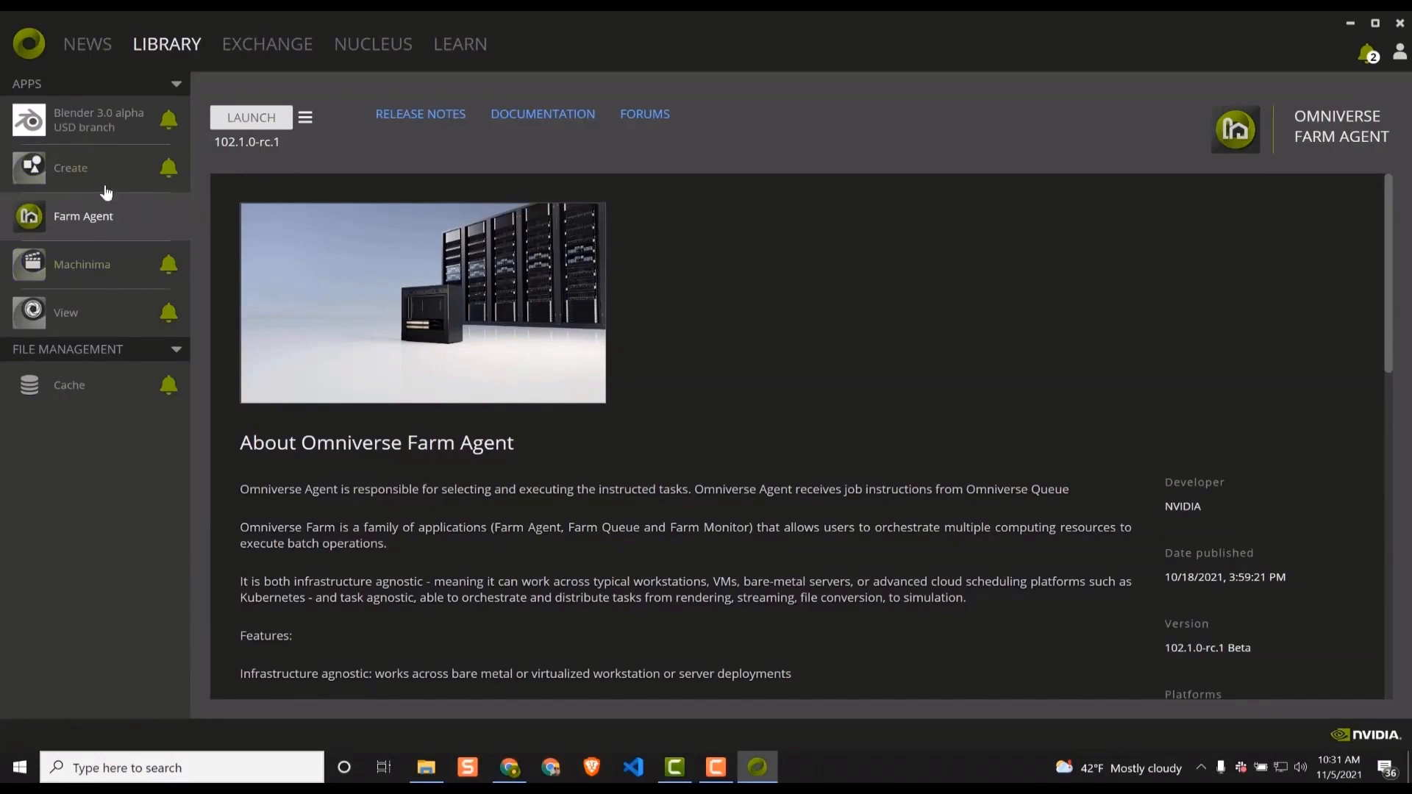
mouse_move(136, 223)
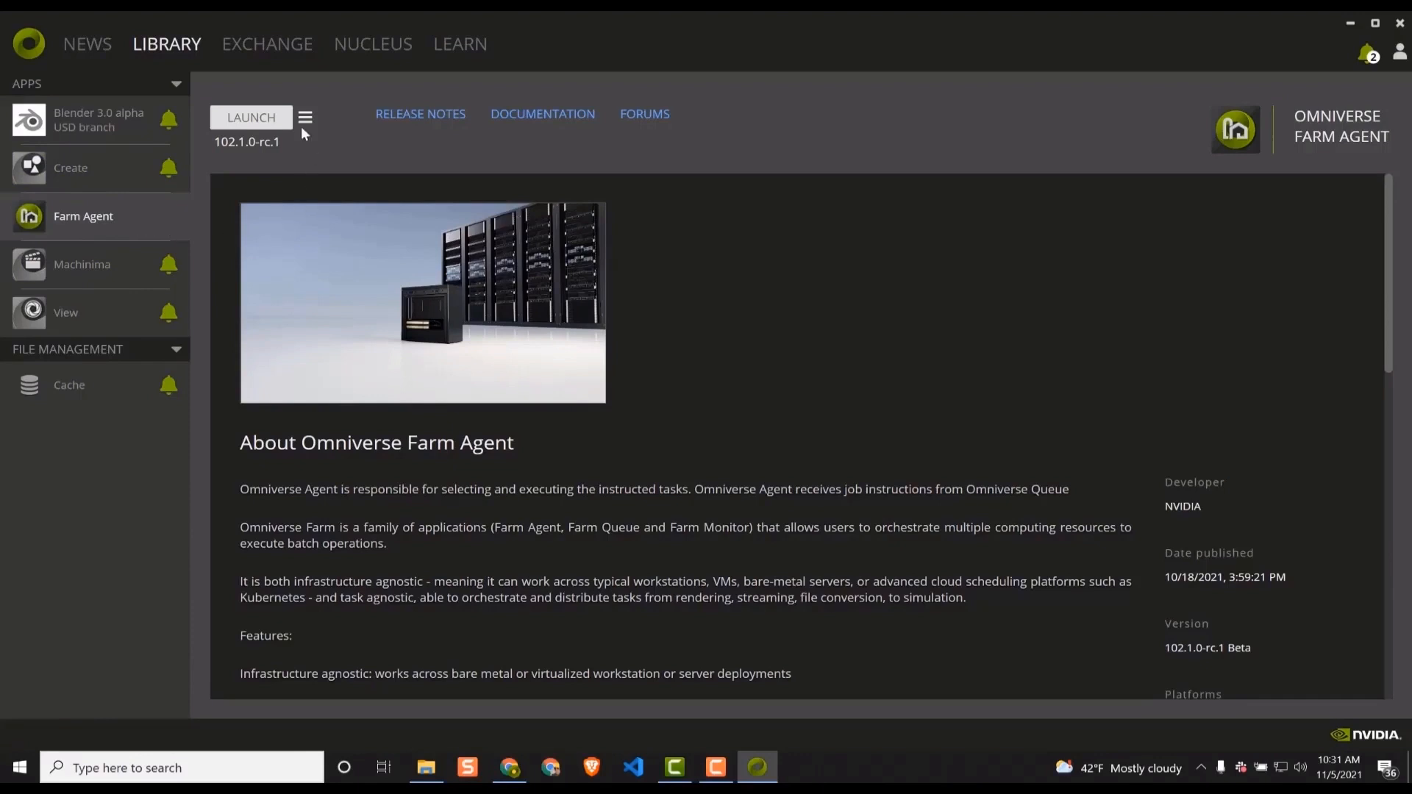
left_click(250, 118)
type("http://192")
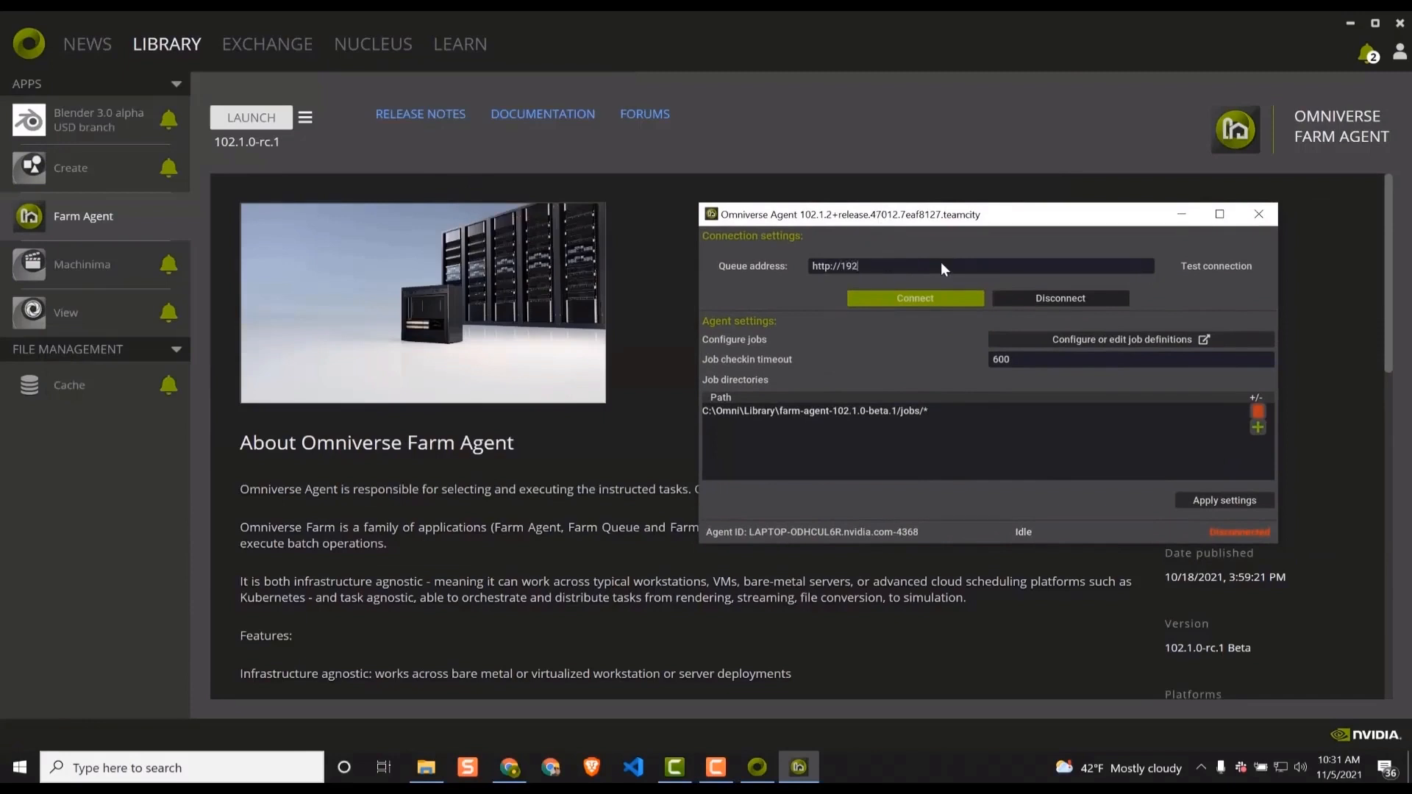
type(".168.1.117")
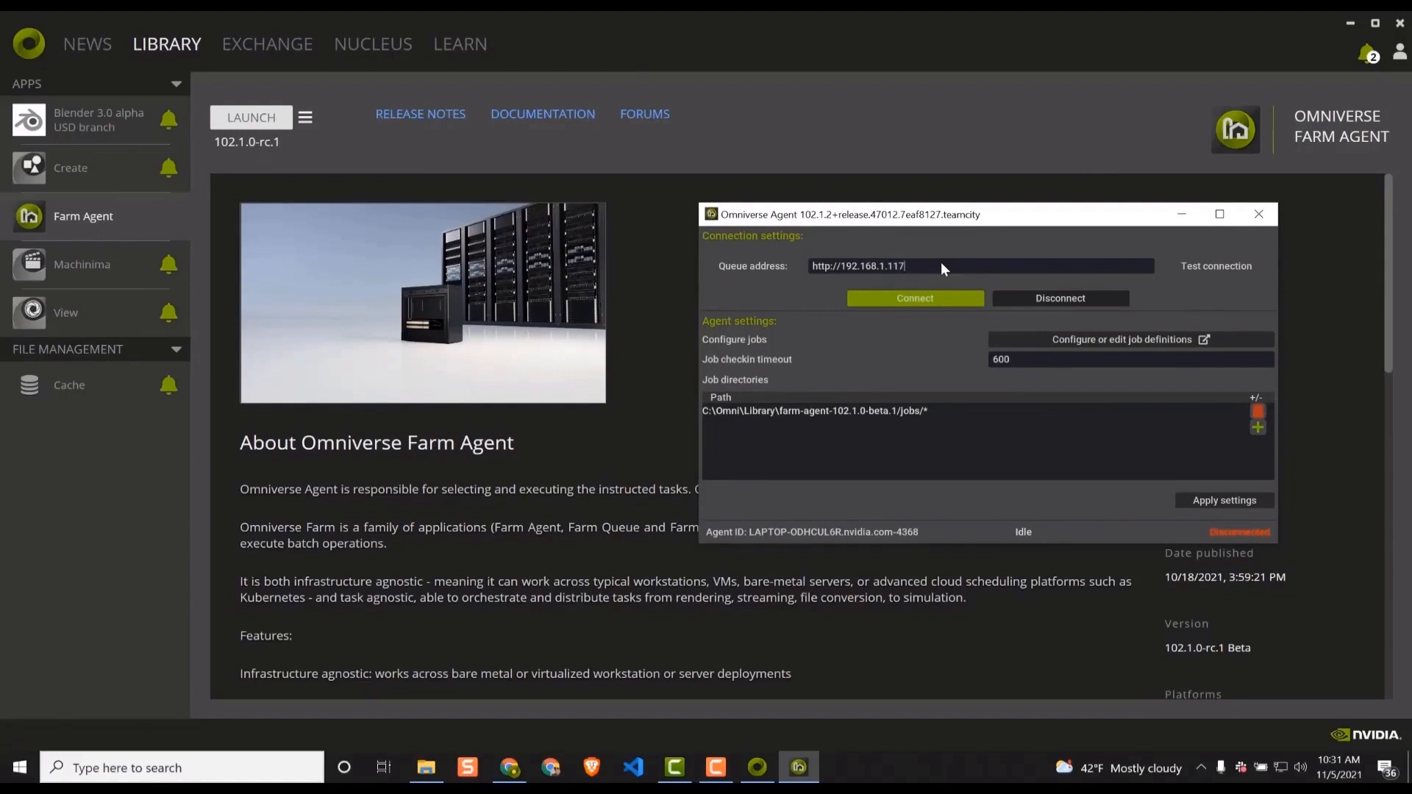
type(":8222")
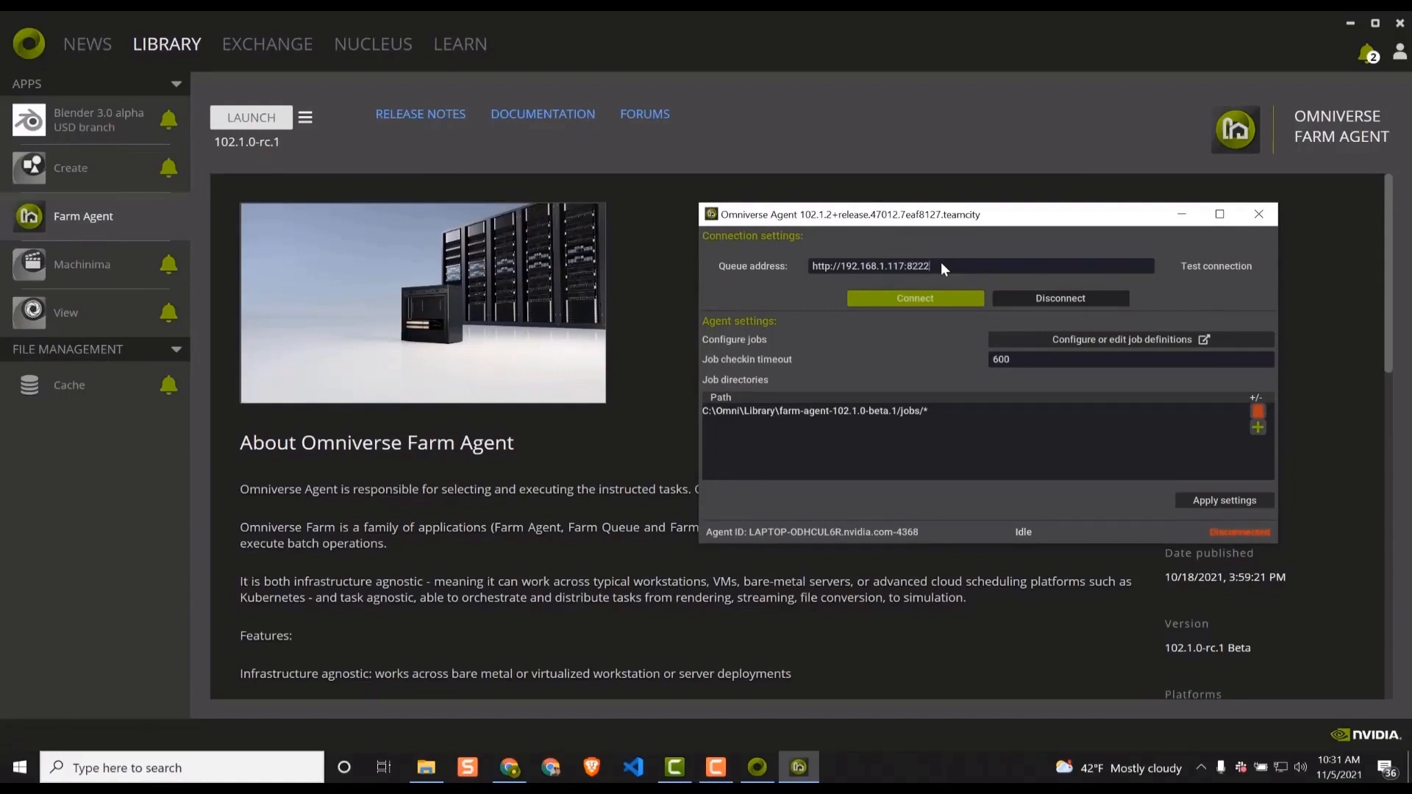
left_click(915, 297)
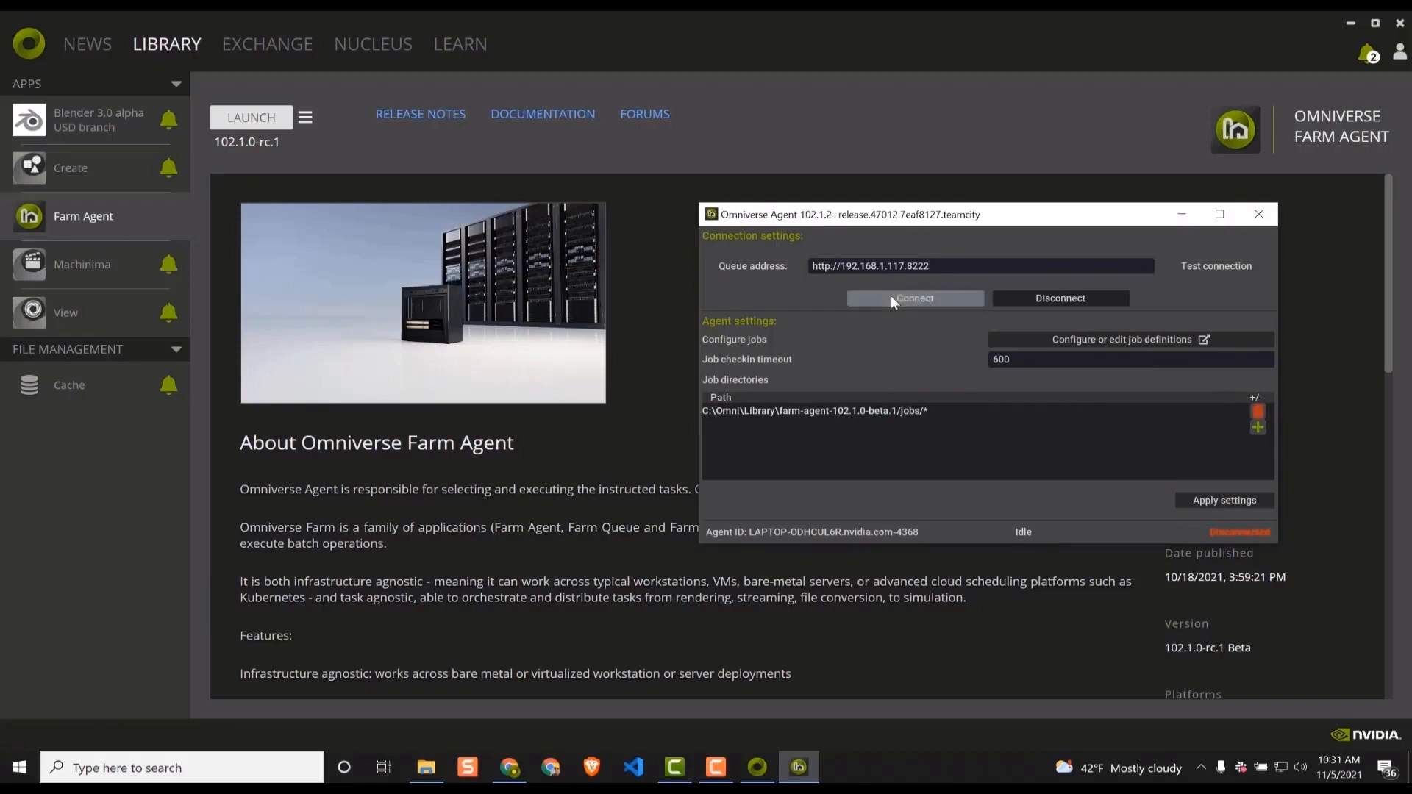
left_click(915, 297)
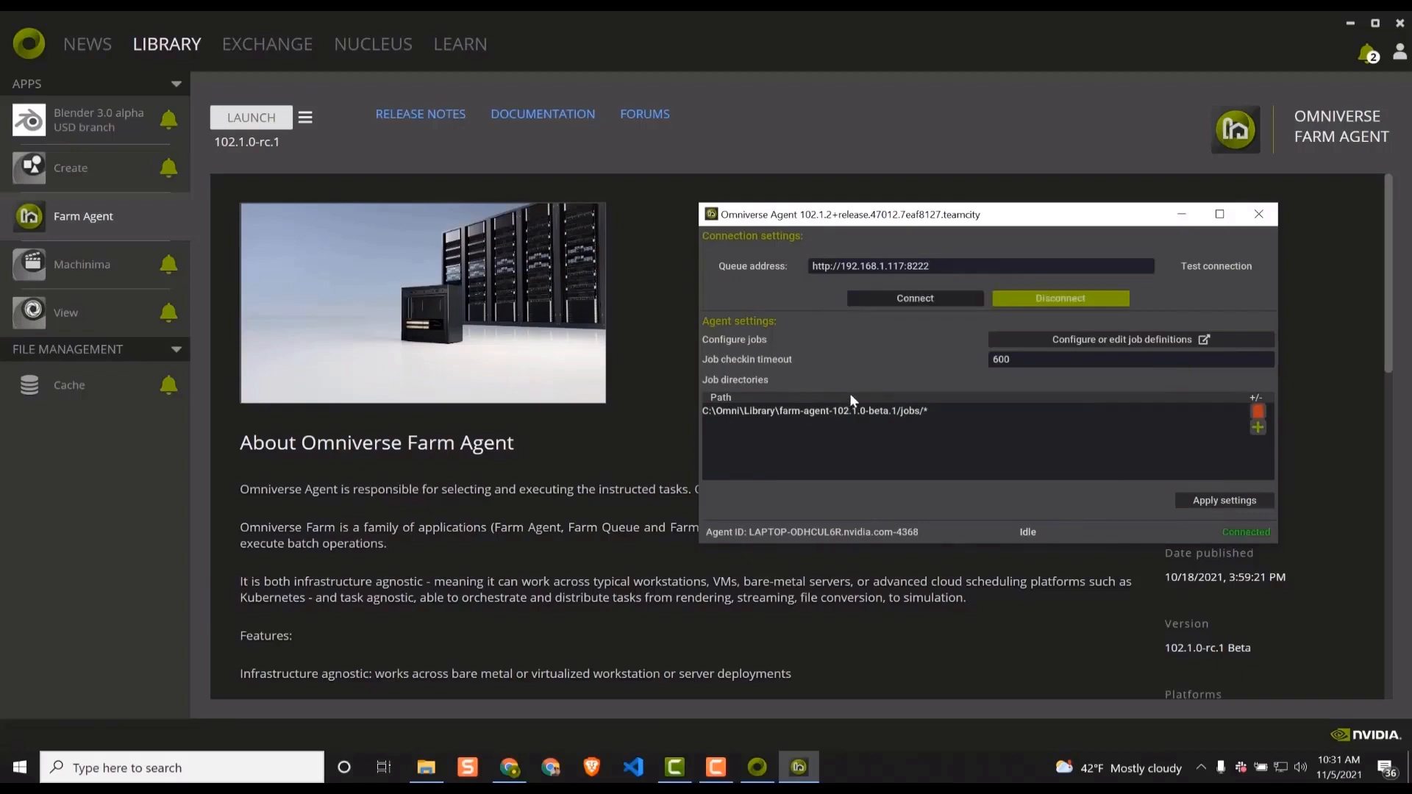
mouse_move(1212, 545)
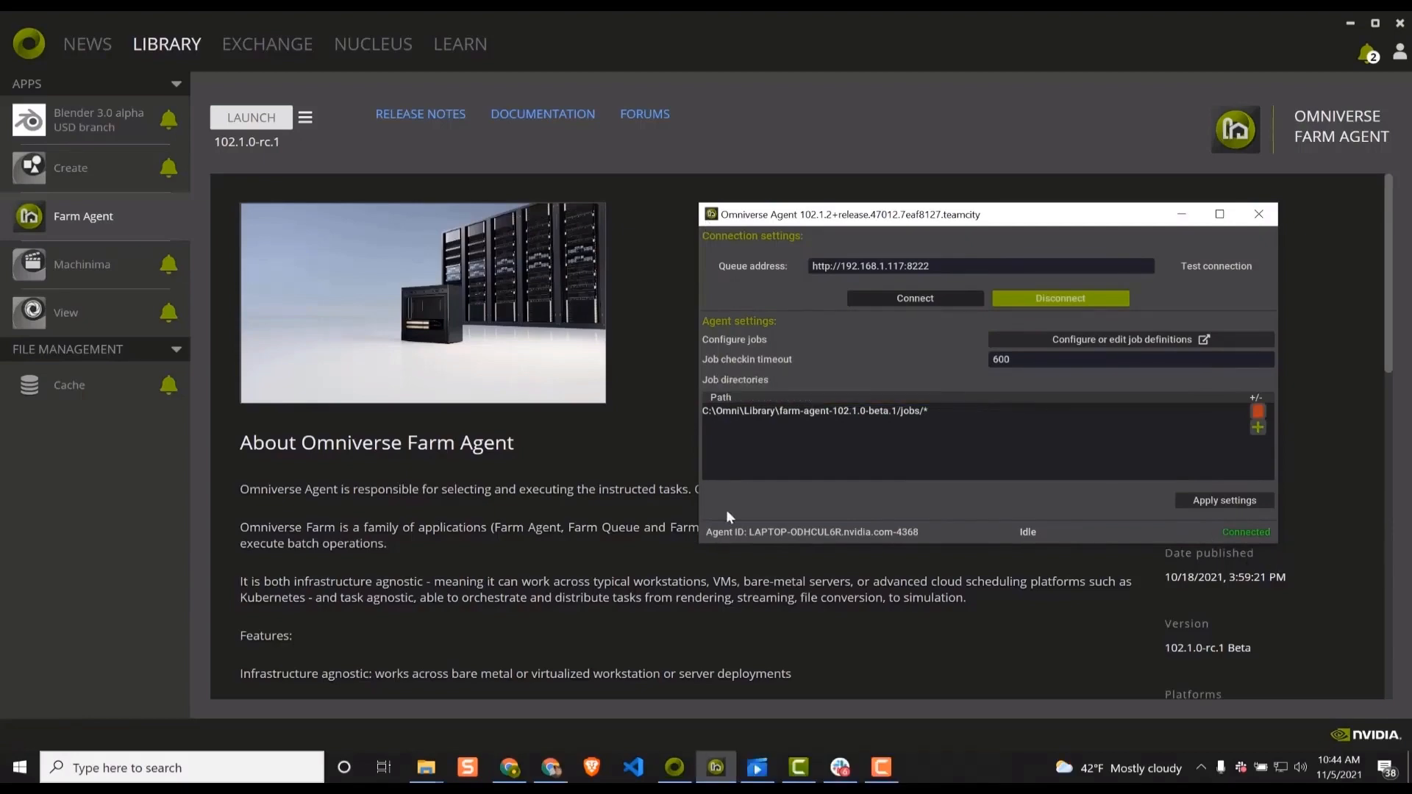
mouse_move(565, 747)
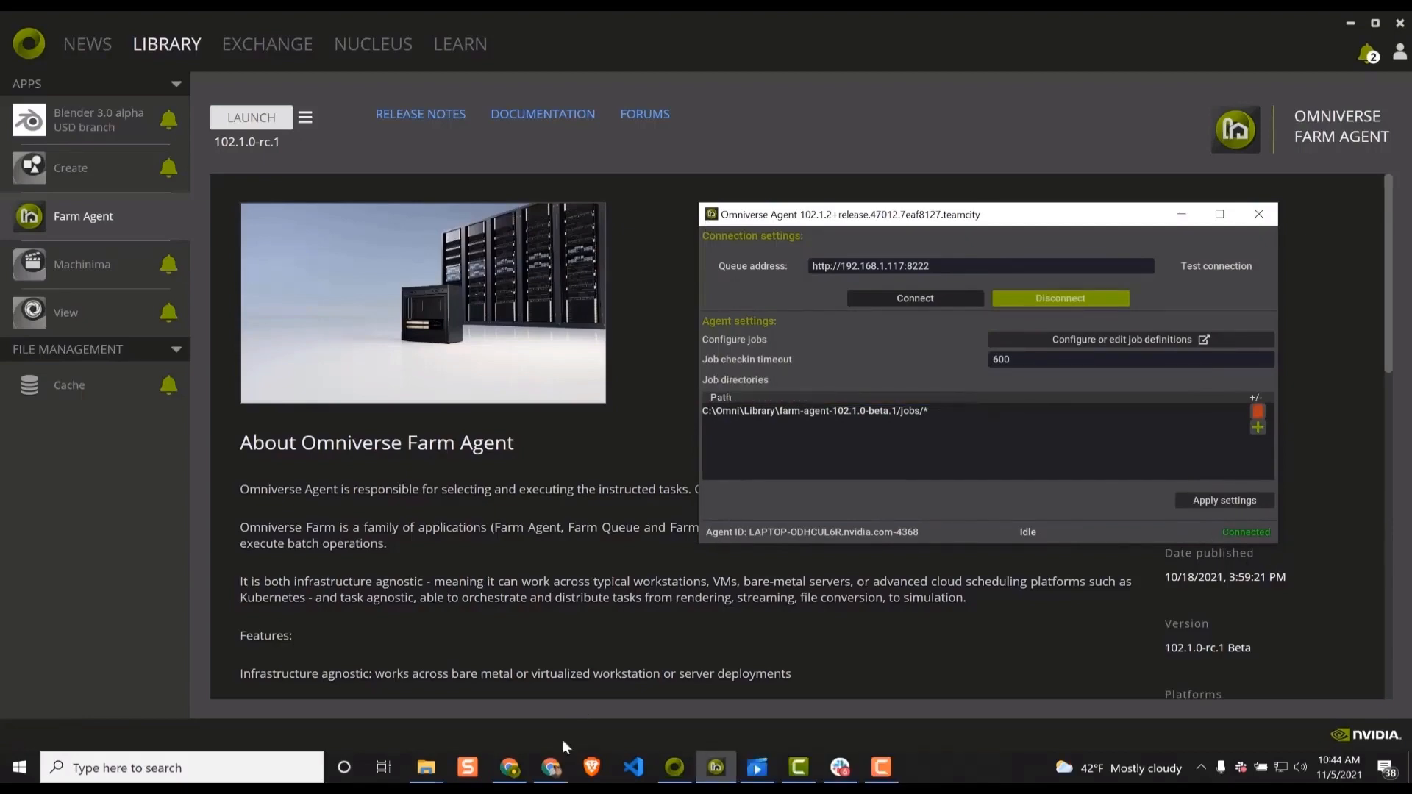
left_click(548, 768)
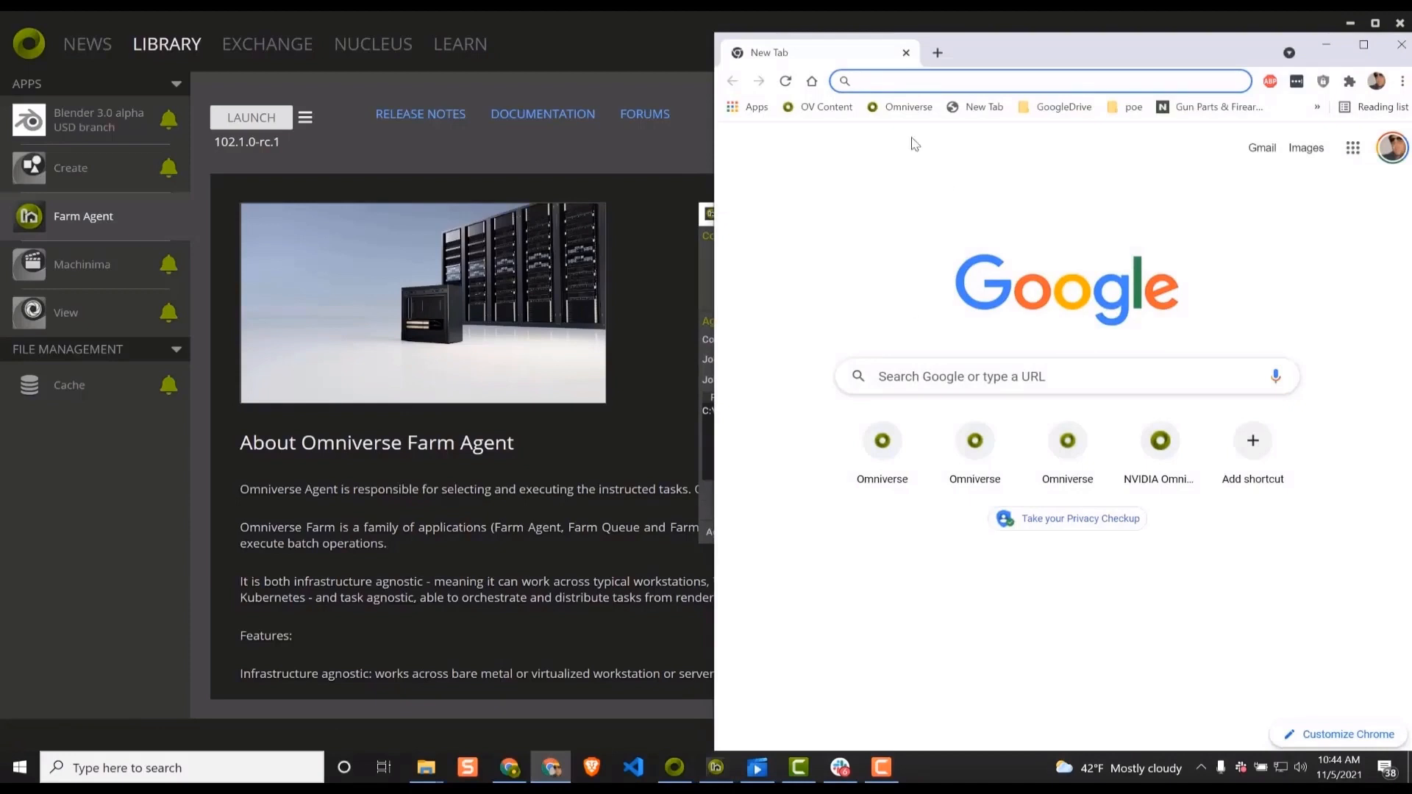
type("http://192.168.1.117:8222/queue/management/ui/")
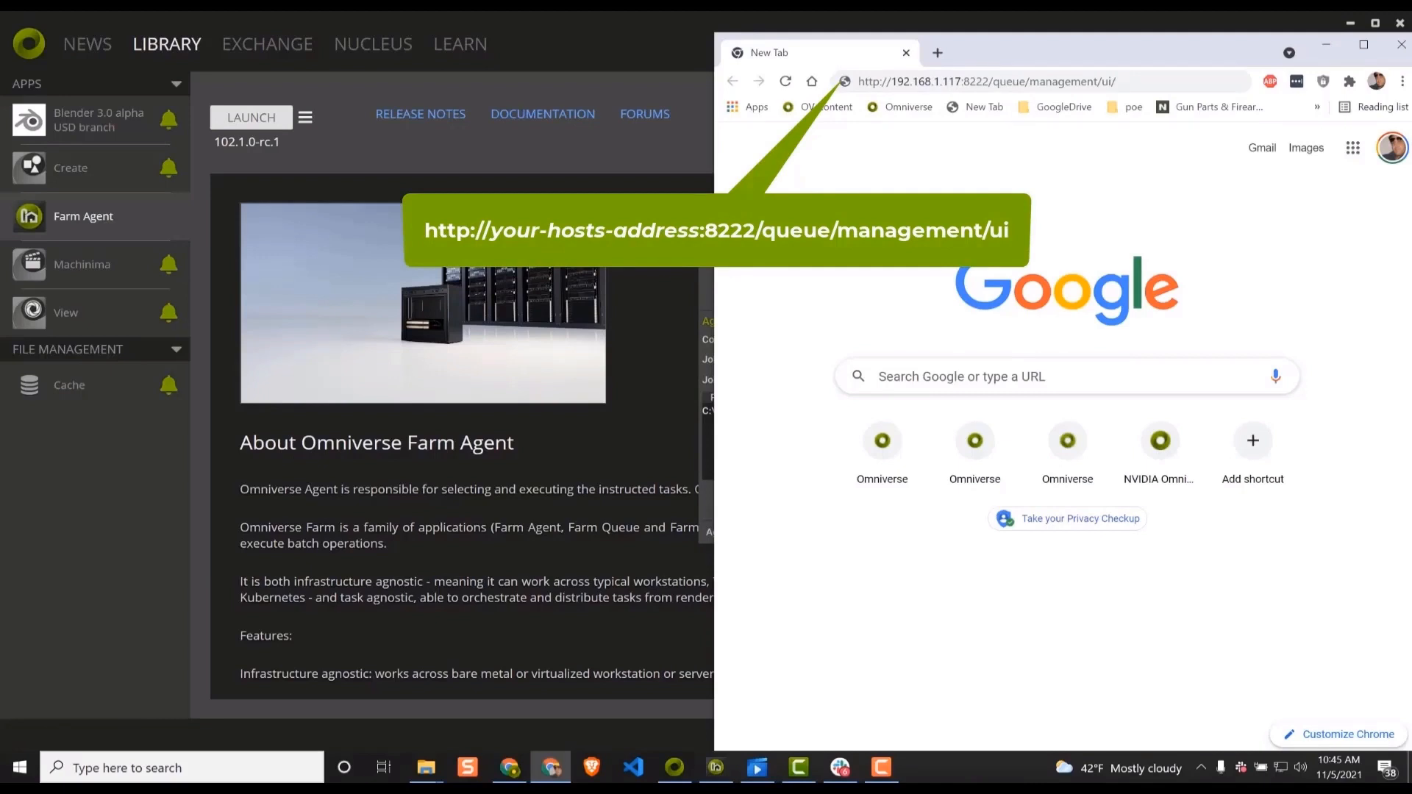
left_click(993, 81)
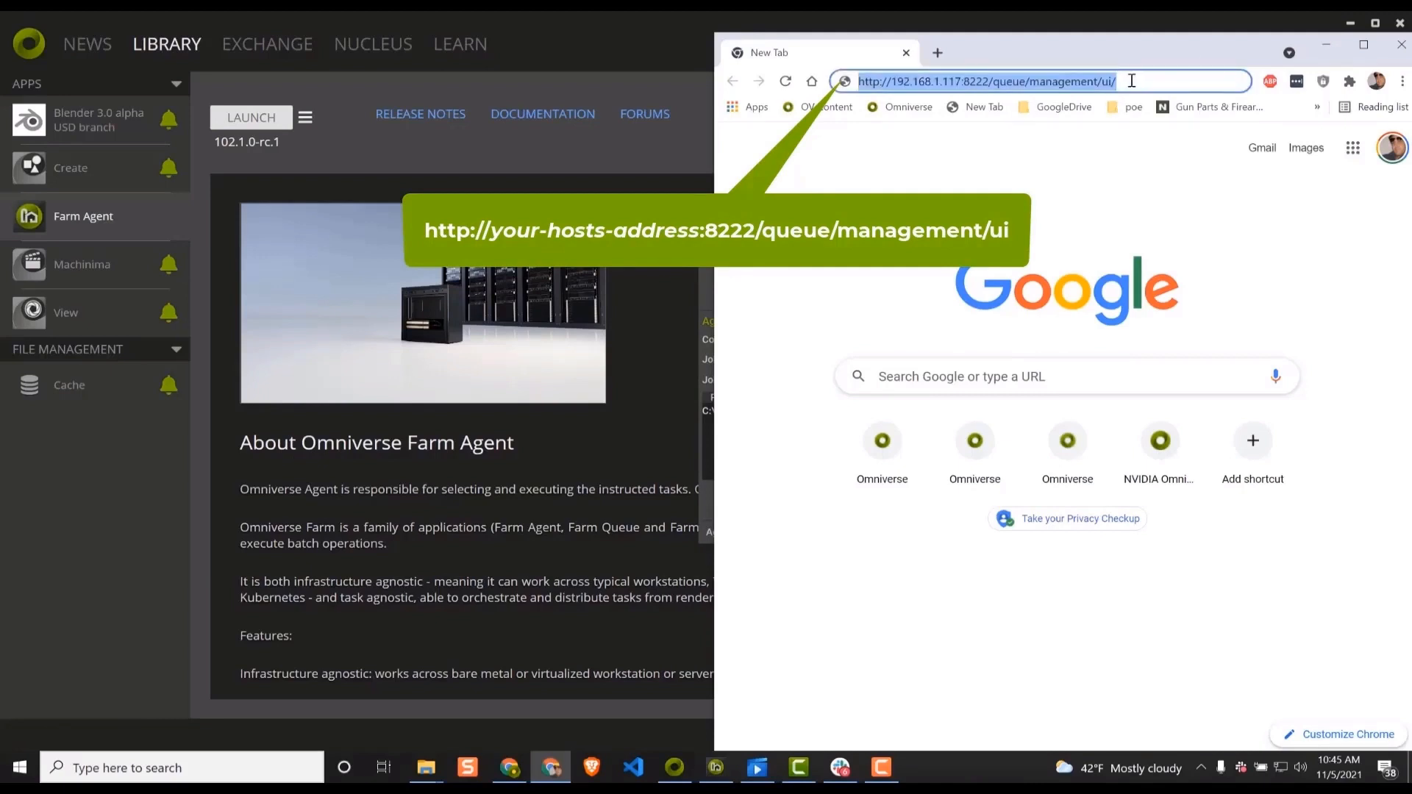
key("Enter")
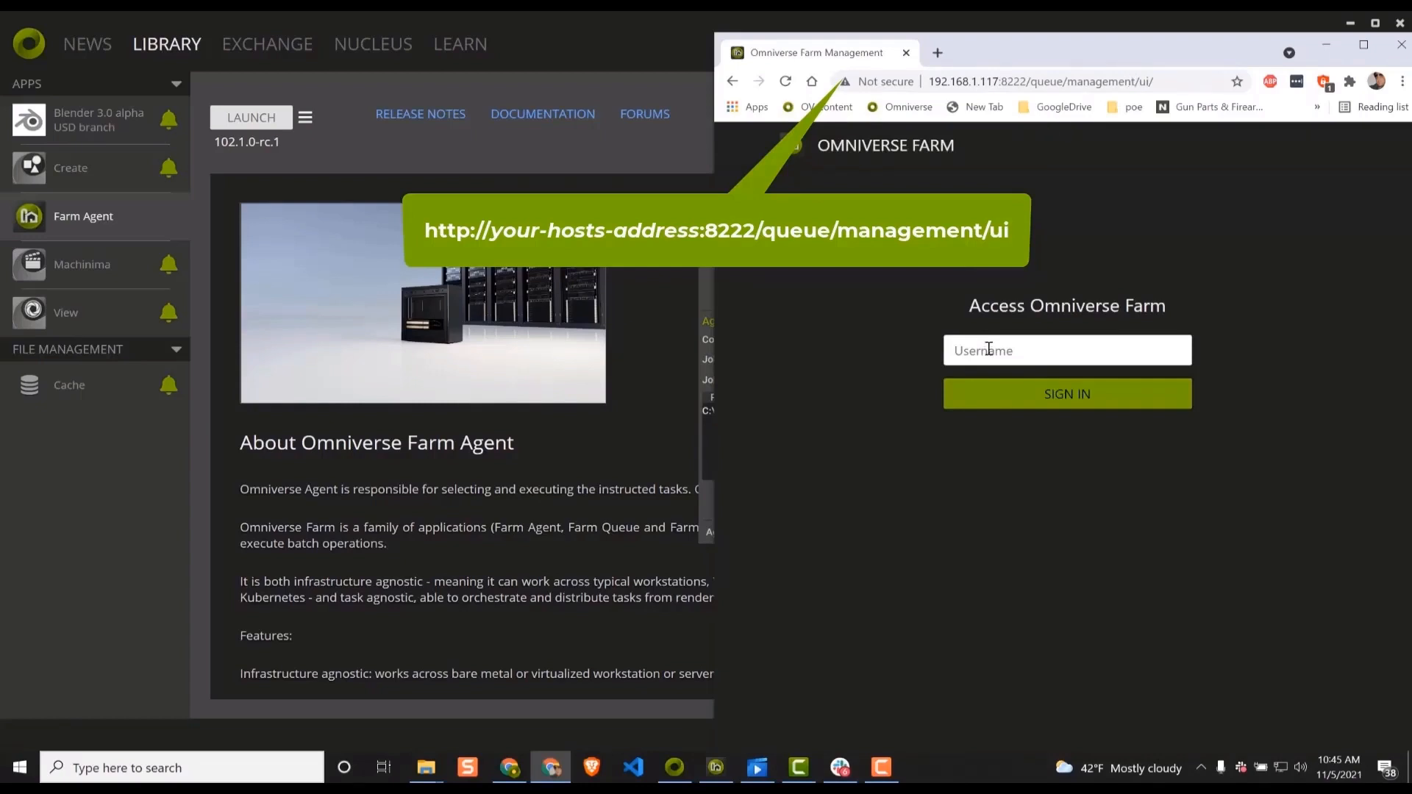
- Sign in to Farm Management as 'paul' and return to the tank scene
type("paul")
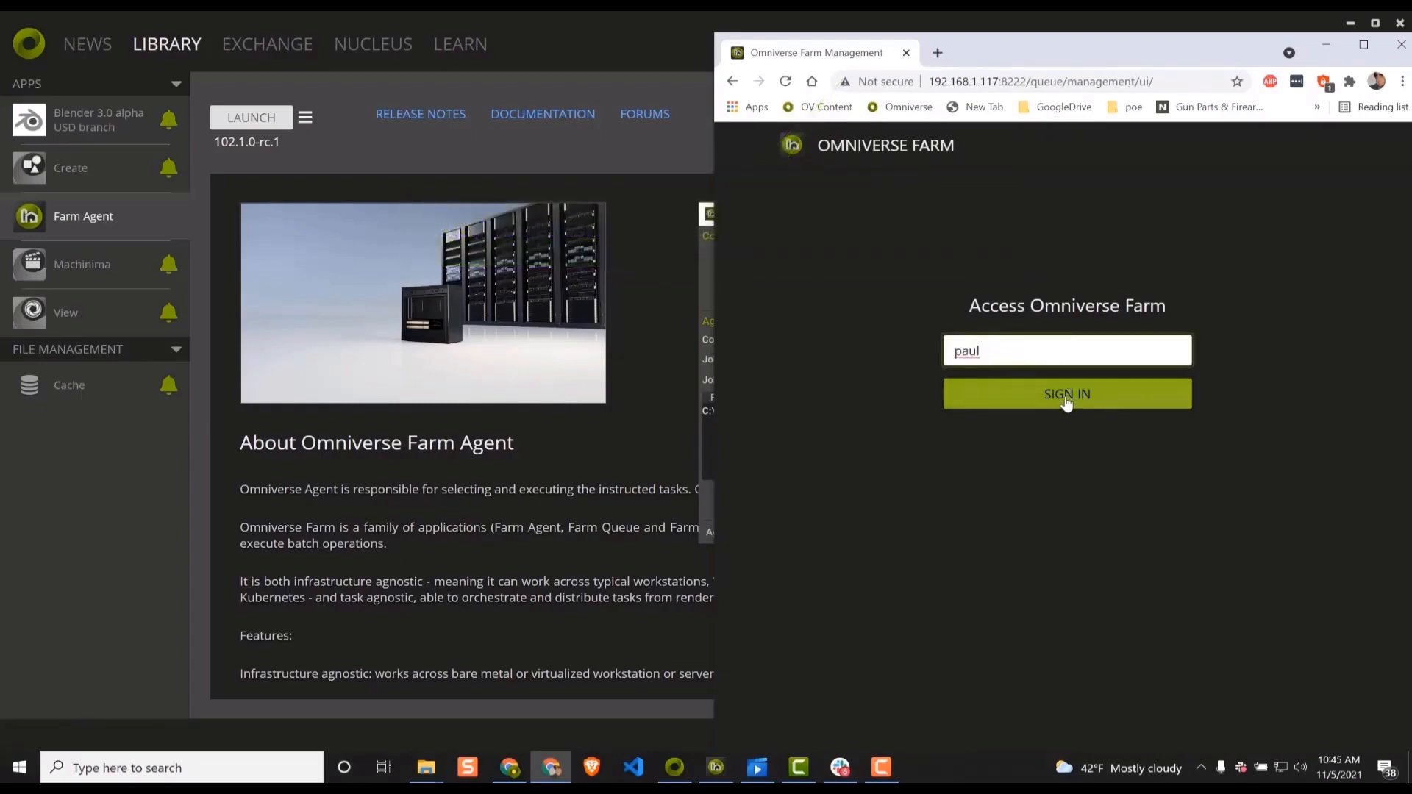
left_click(1068, 395)
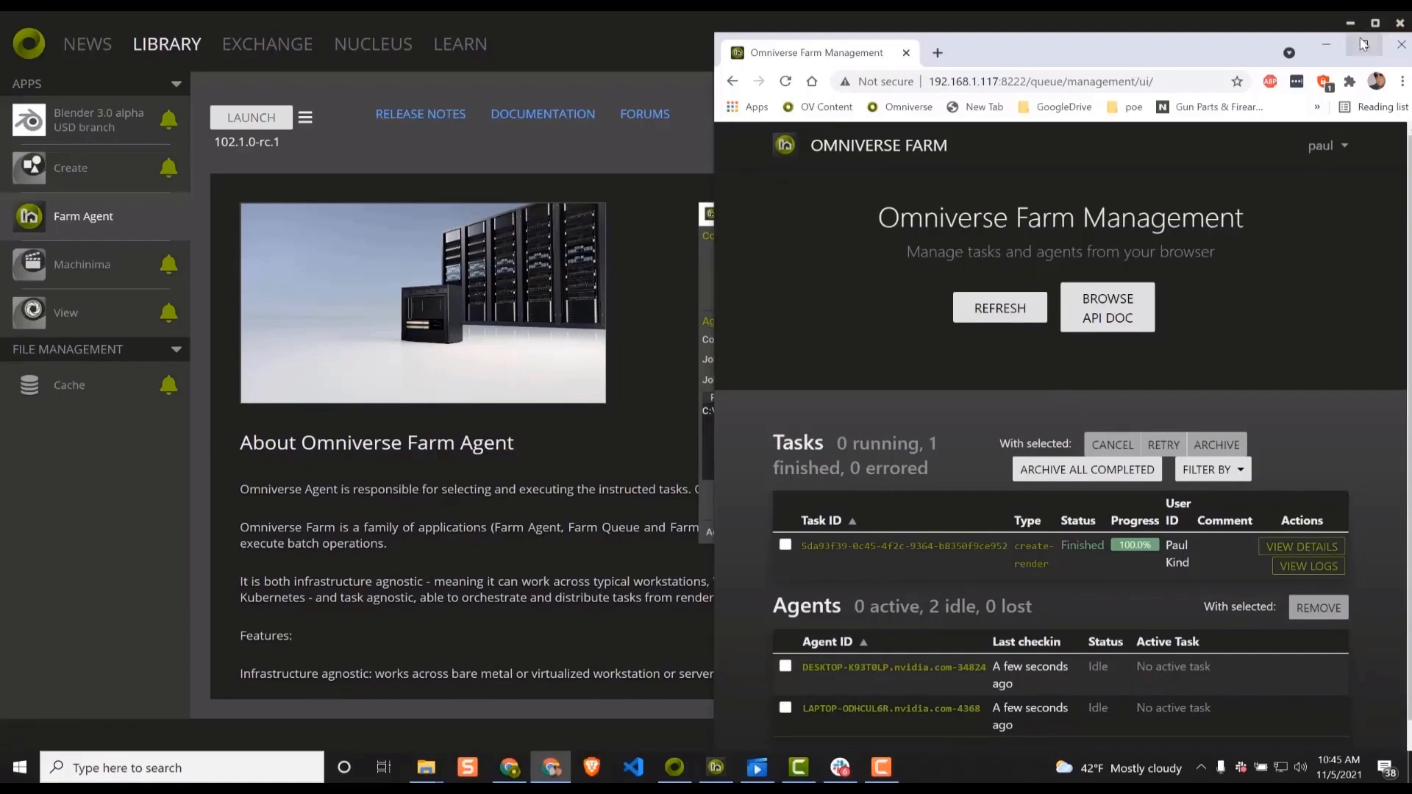
left_click(1375, 44)
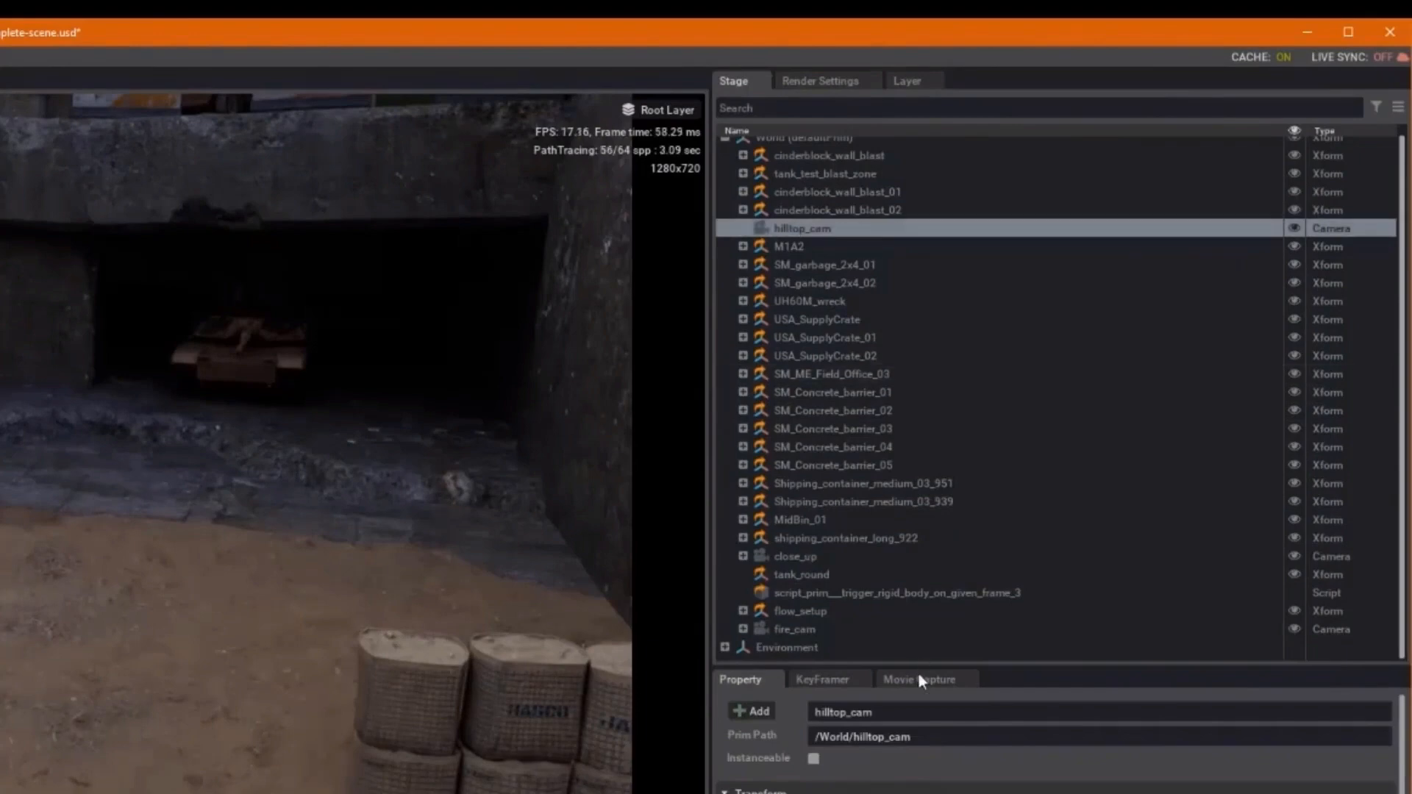
- Submit a Movie Capture job with Batch count 2, saving to Farm-Output/tank-test-4
left_click(923, 679)
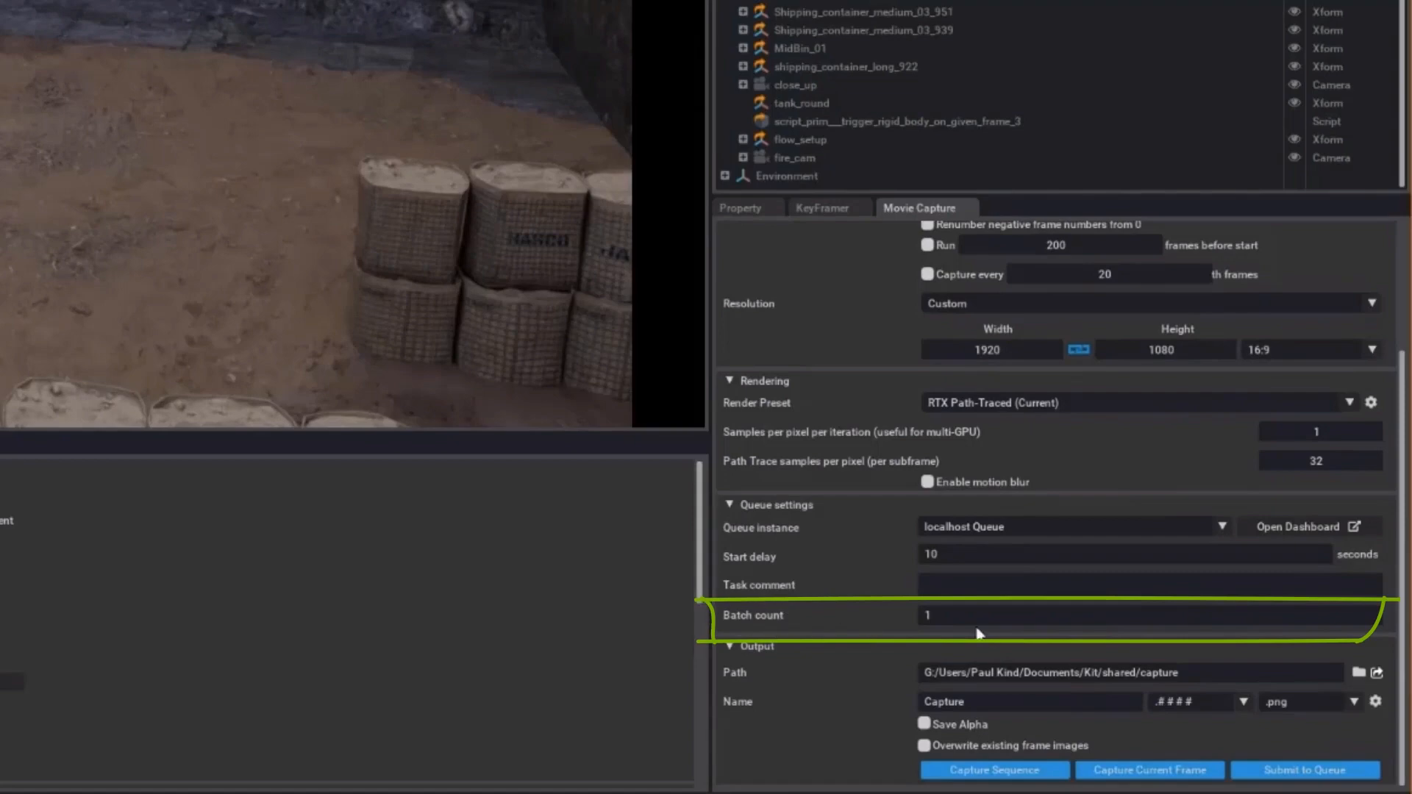
type("2")
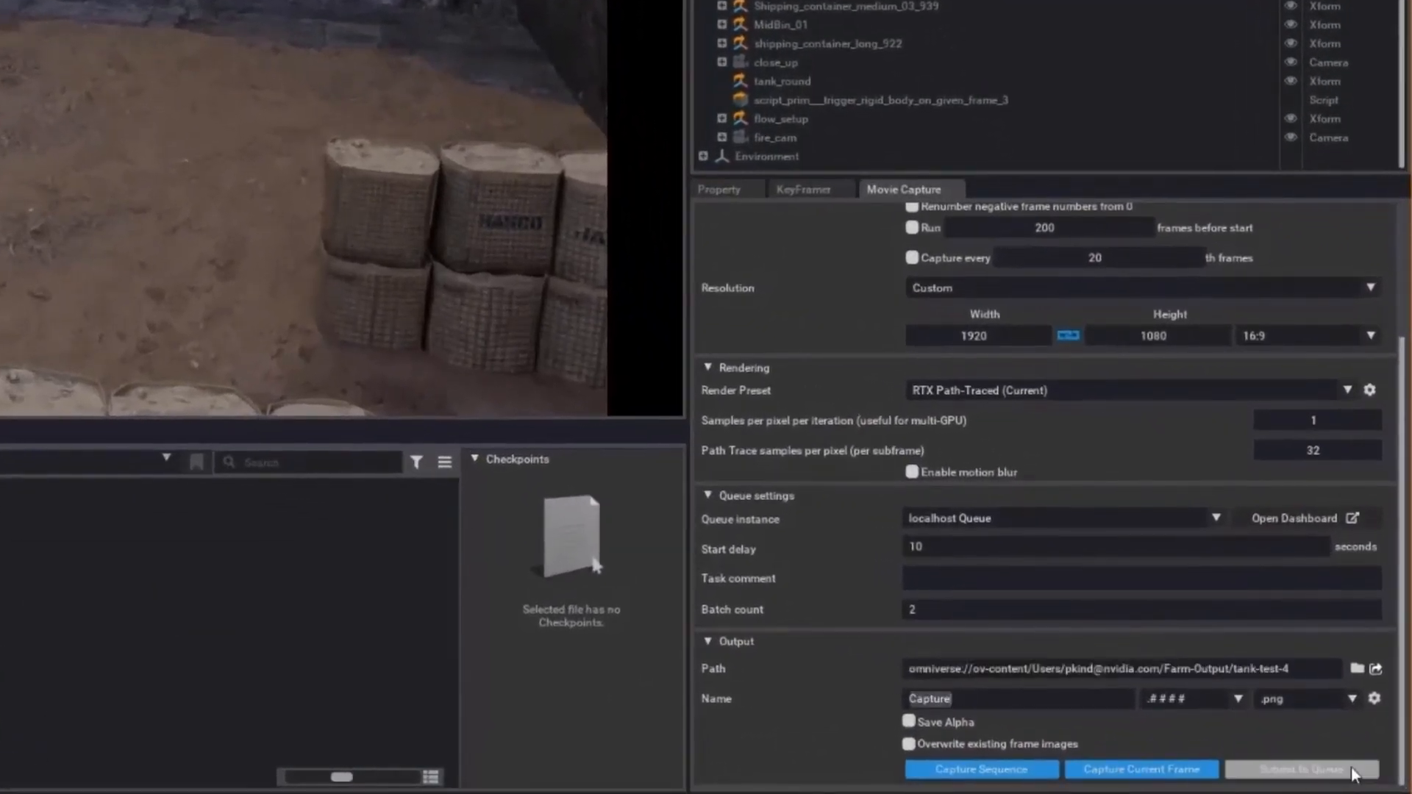
left_click(1303, 768)
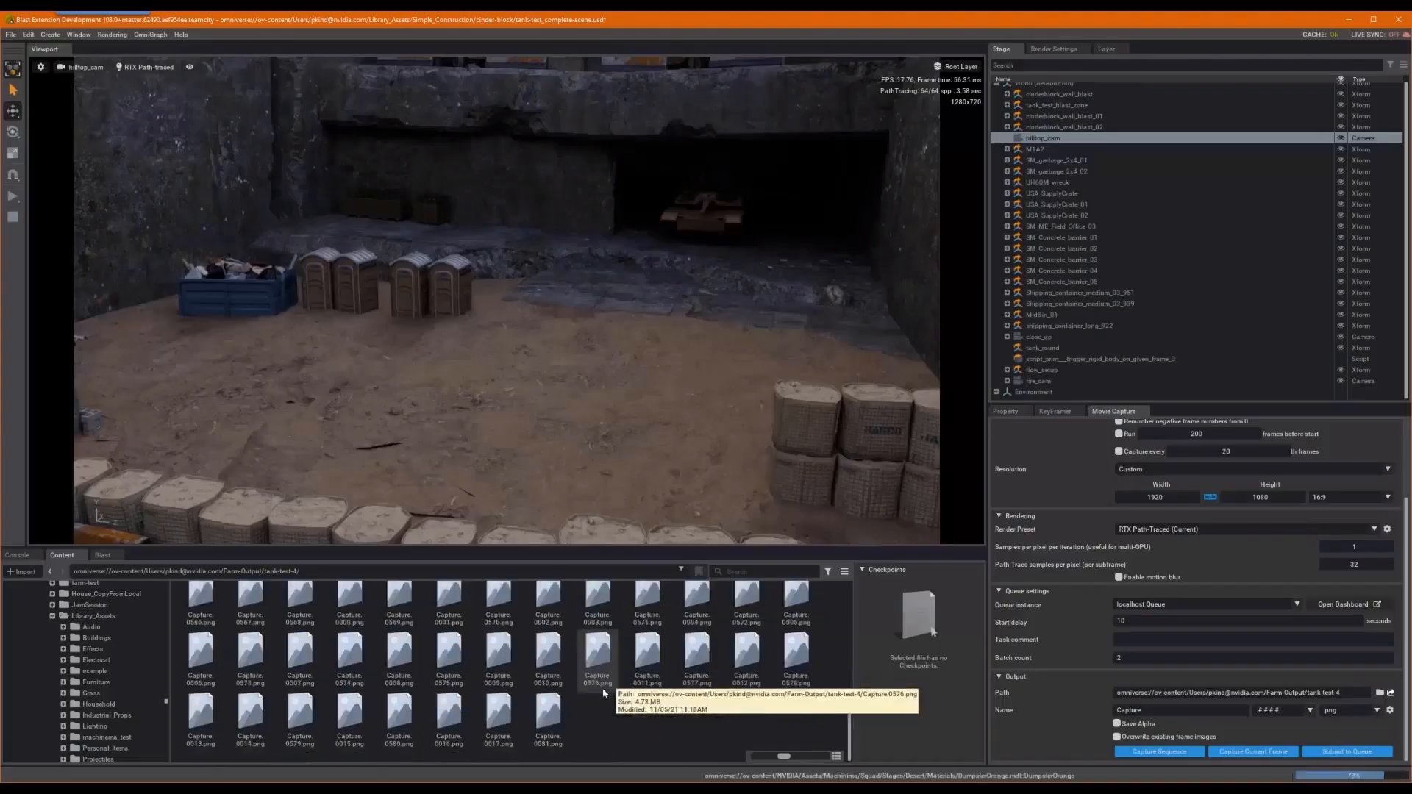
scroll("down", 3)
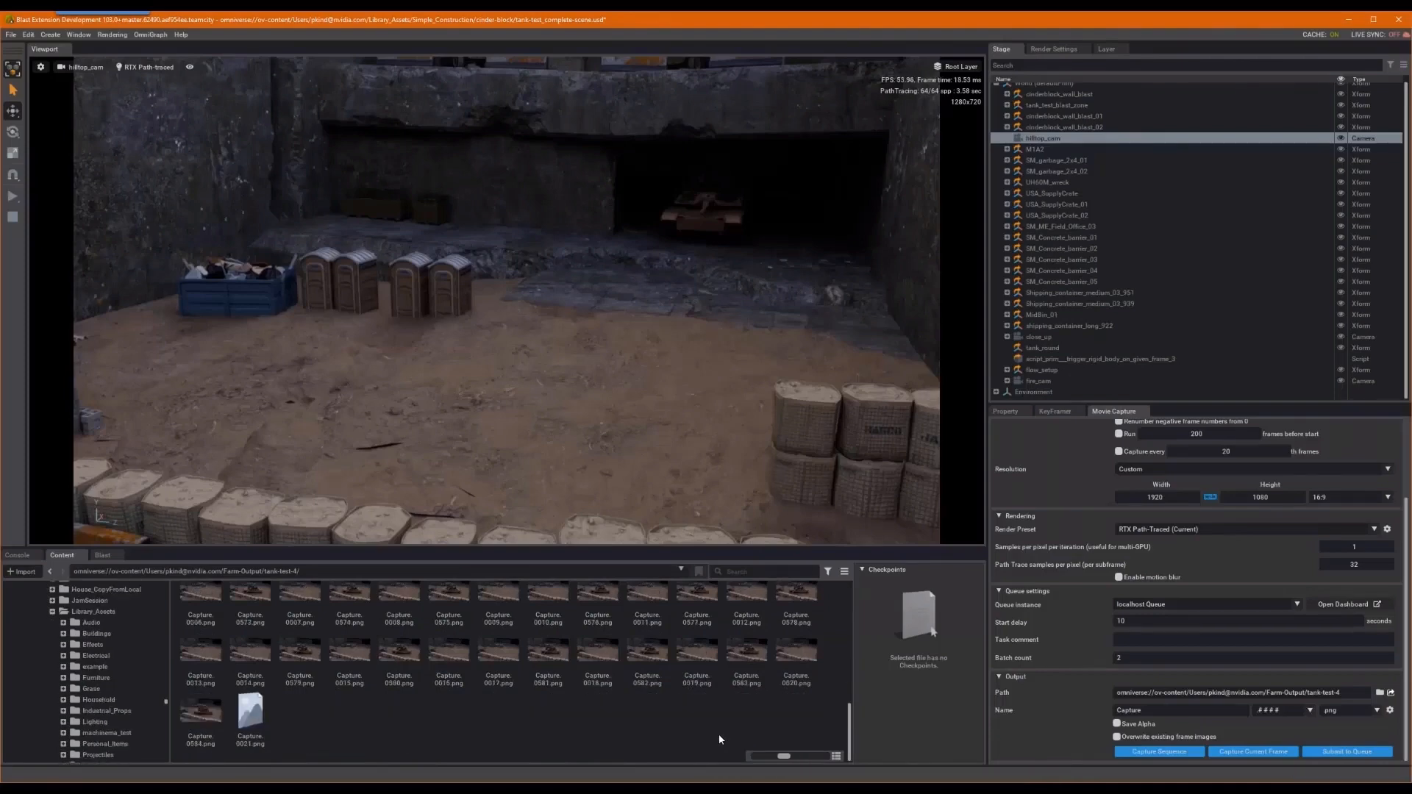